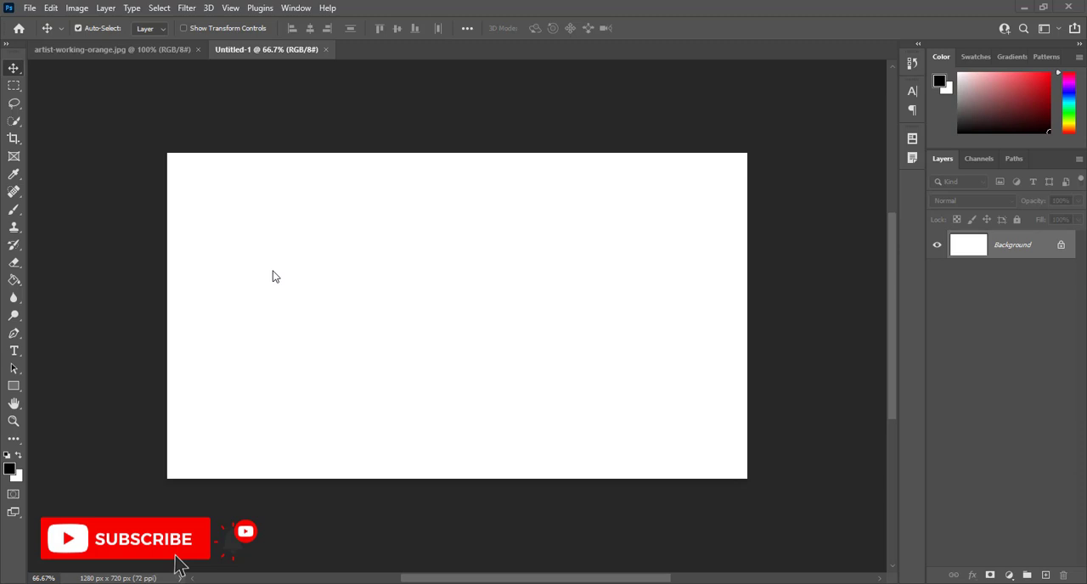
{"action": "mouse_move", "coordinate": [109, 246]}
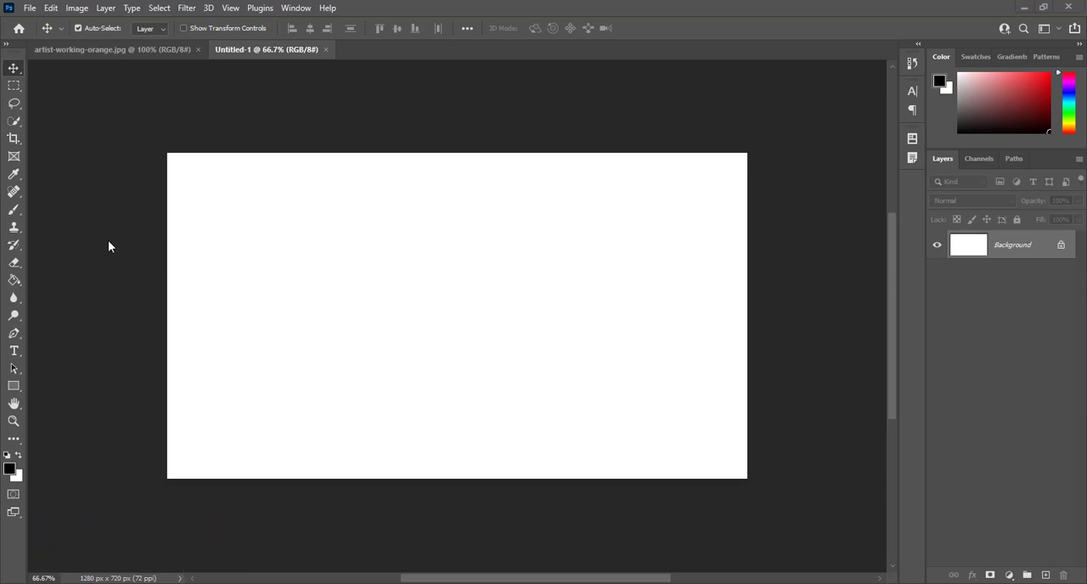
{"action": "mouse_move", "coordinate": [75, 248]}
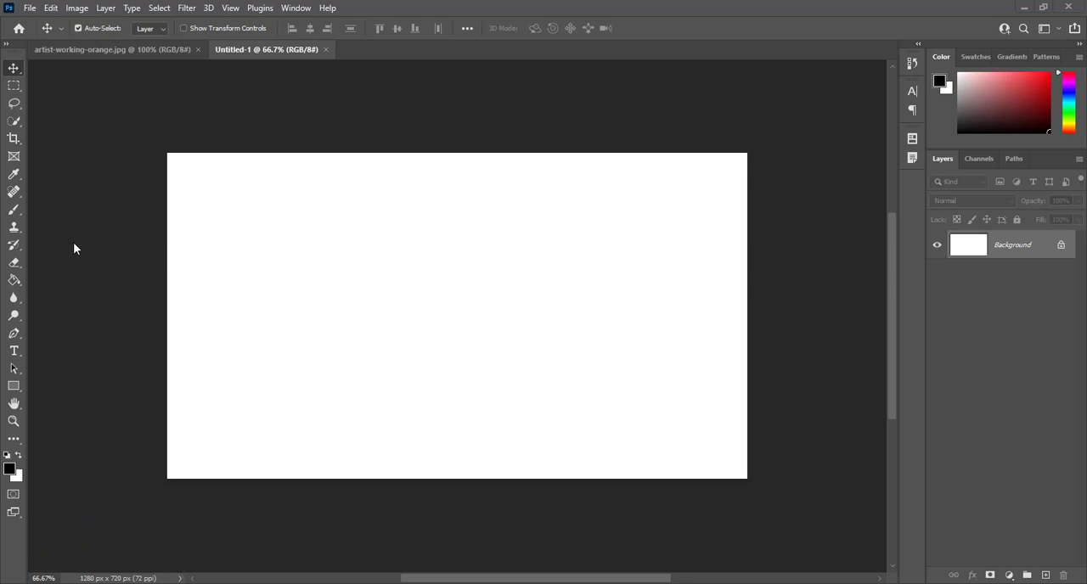
{"action": "mouse_move", "coordinate": [95, 174]}
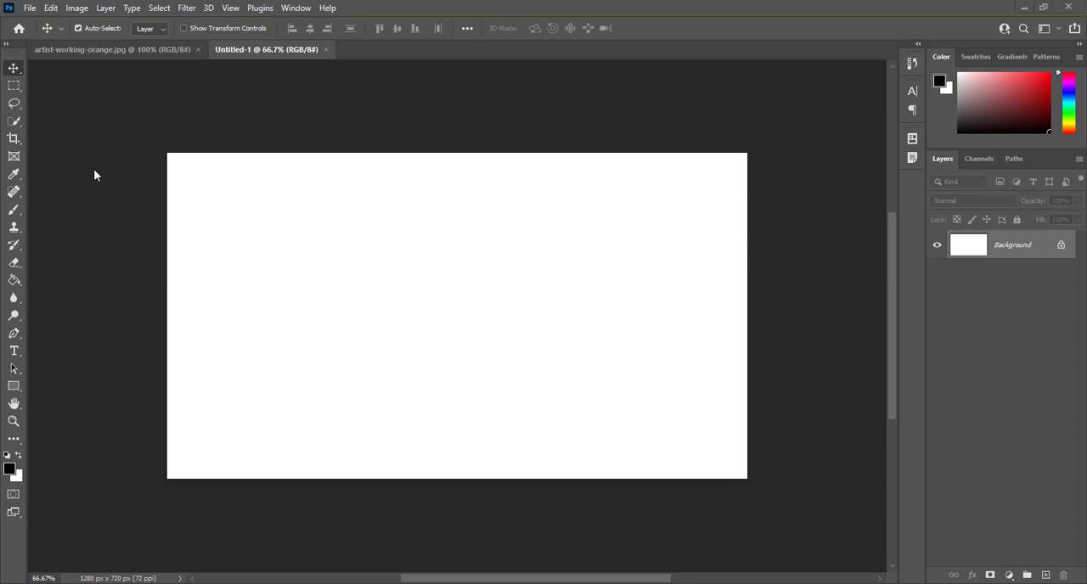
{"action": "mouse_move", "coordinate": [106, 202]}
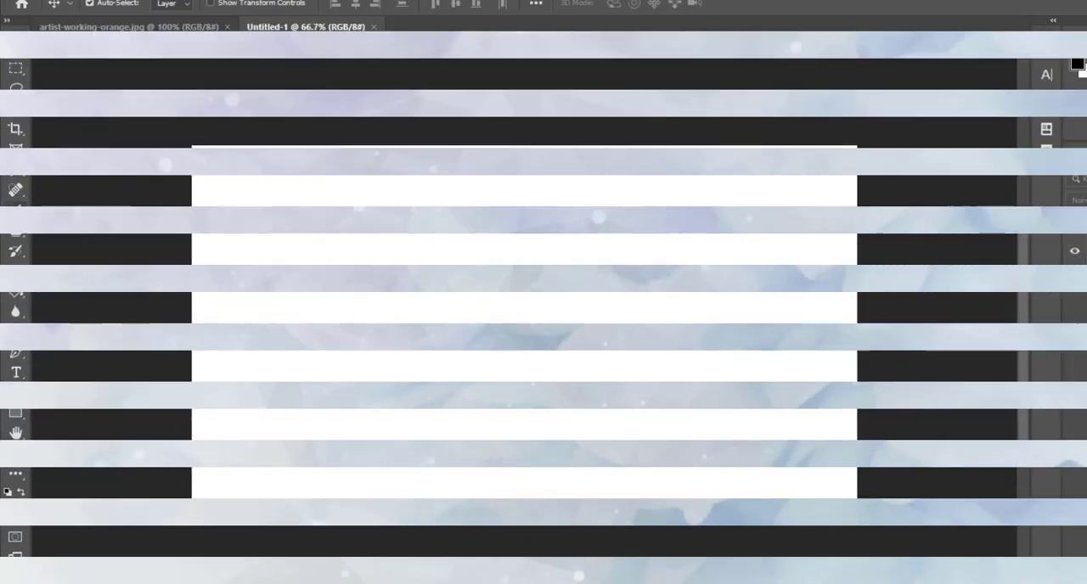
With the Brush tool active, choose Vertical painting symmetry from the butterfly menu.
{"action": "left_click", "coordinate": [15, 190]}
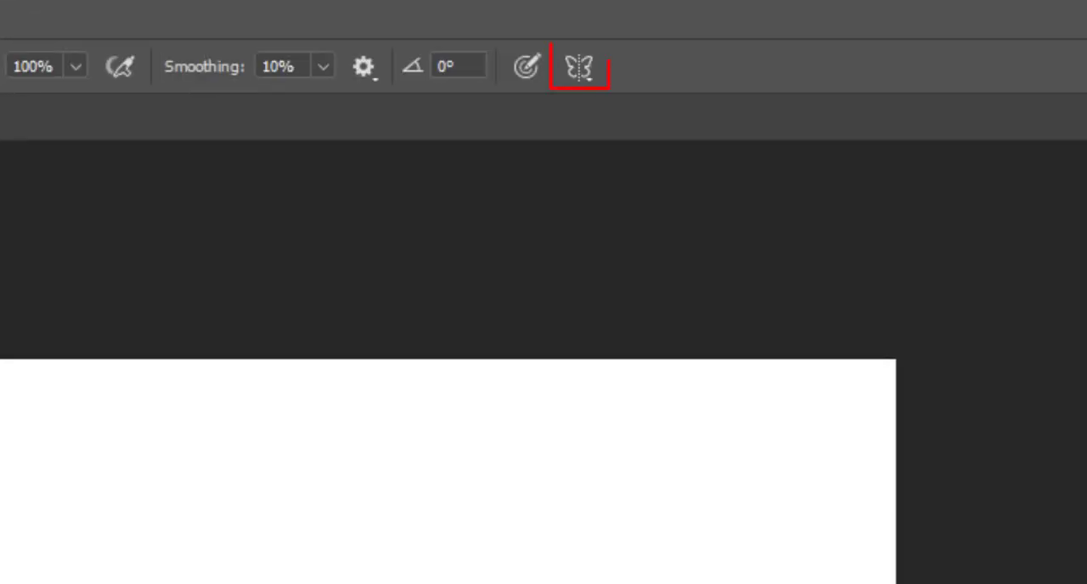
{"action": "mouse_move", "coordinate": [564, 82]}
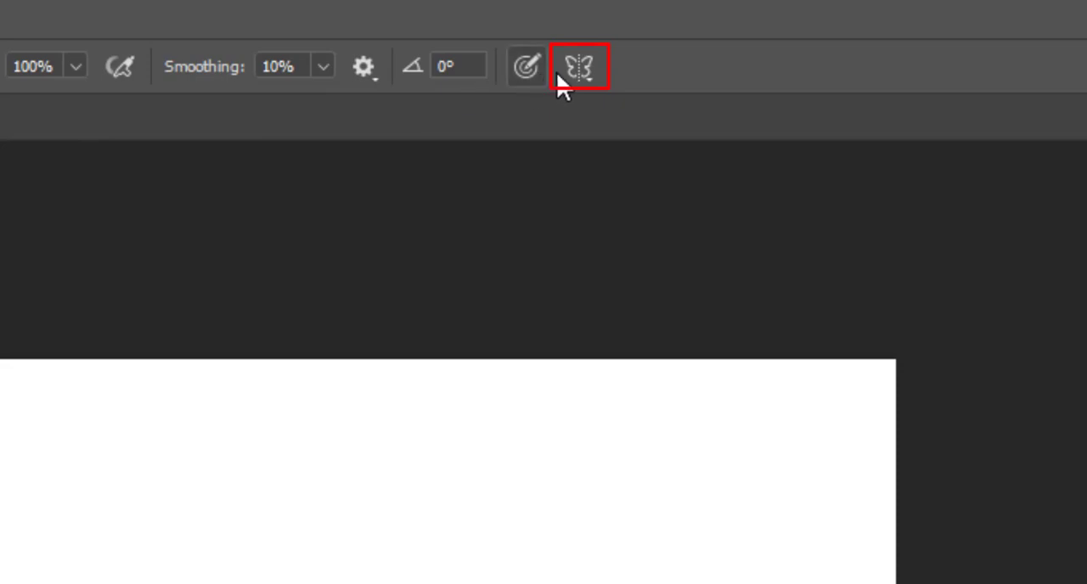
{"action": "mouse_move", "coordinate": [586, 85]}
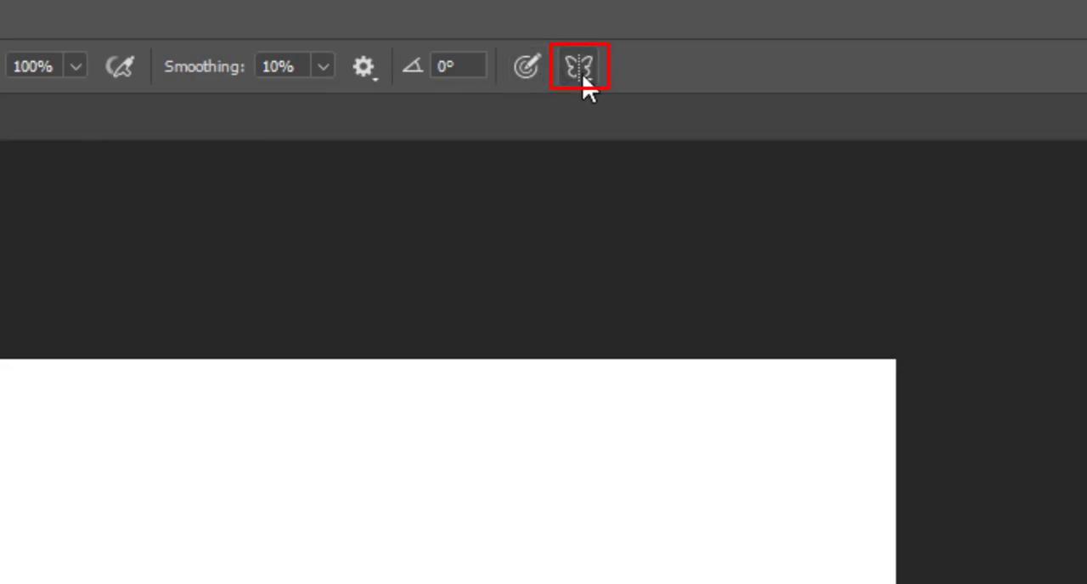
{"action": "mouse_move", "coordinate": [580, 66]}
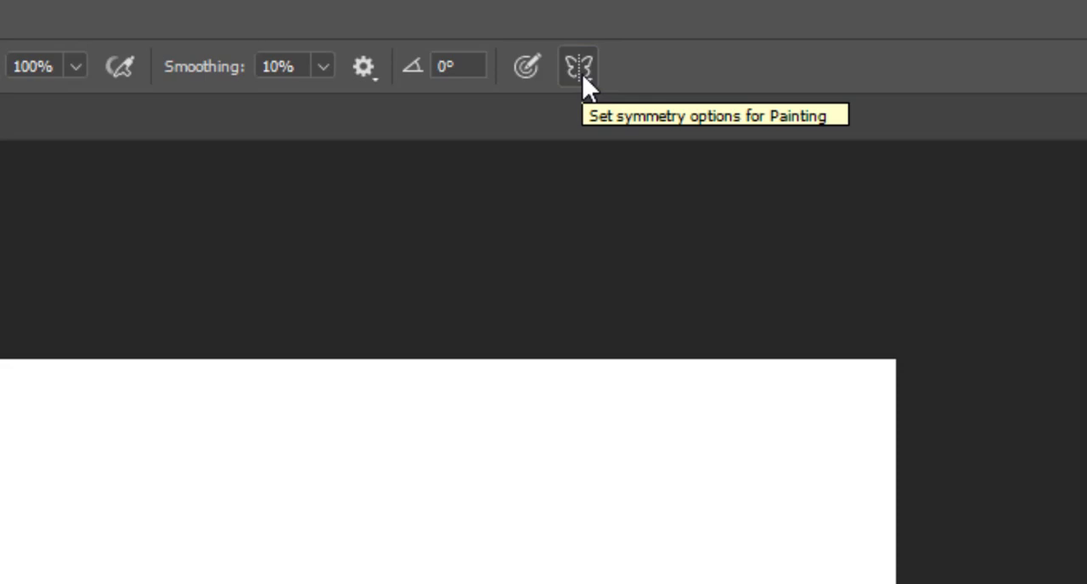
{"action": "left_click", "coordinate": [578, 66]}
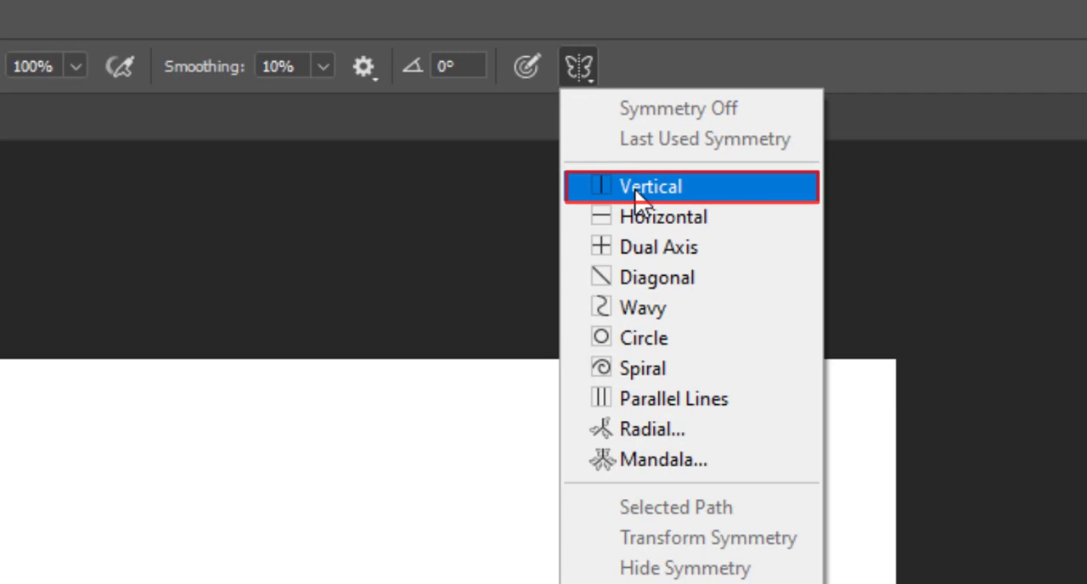
{"action": "left_click", "coordinate": [648, 187]}
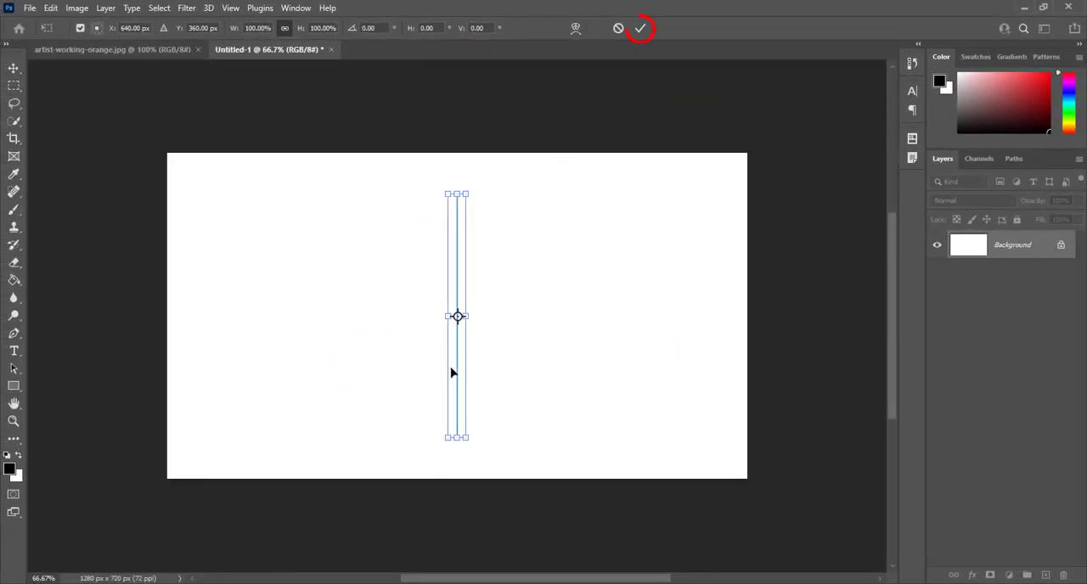
{"action": "mouse_move", "coordinate": [631, 58]}
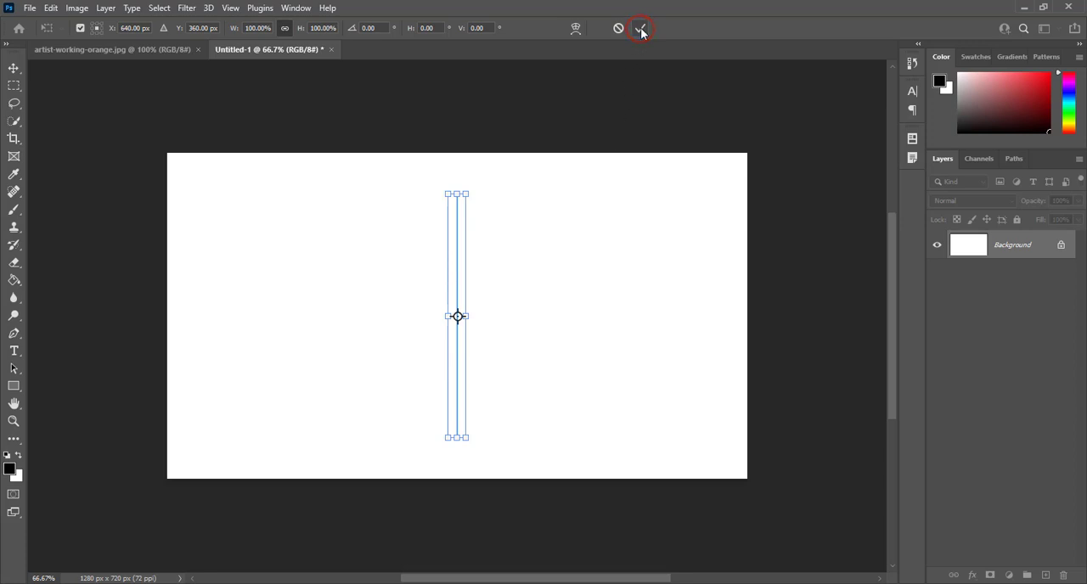
Confirm the vertical axis, set a small brush, and paint the mirrored head outline: top curves, sides, bottom.
{"action": "left_click", "coordinate": [642, 28]}
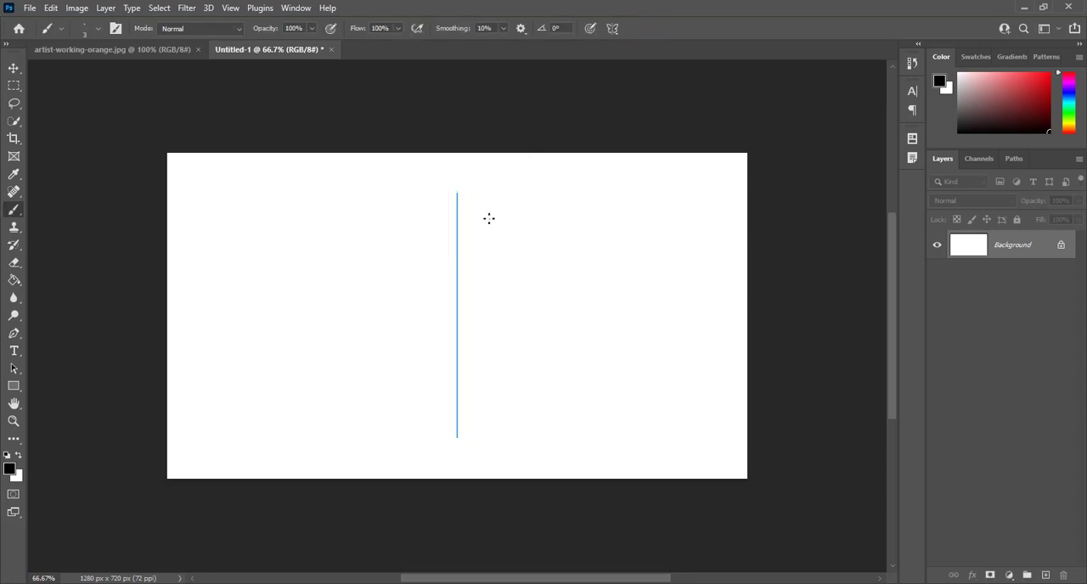
{"action": "mouse_move", "coordinate": [424, 229]}
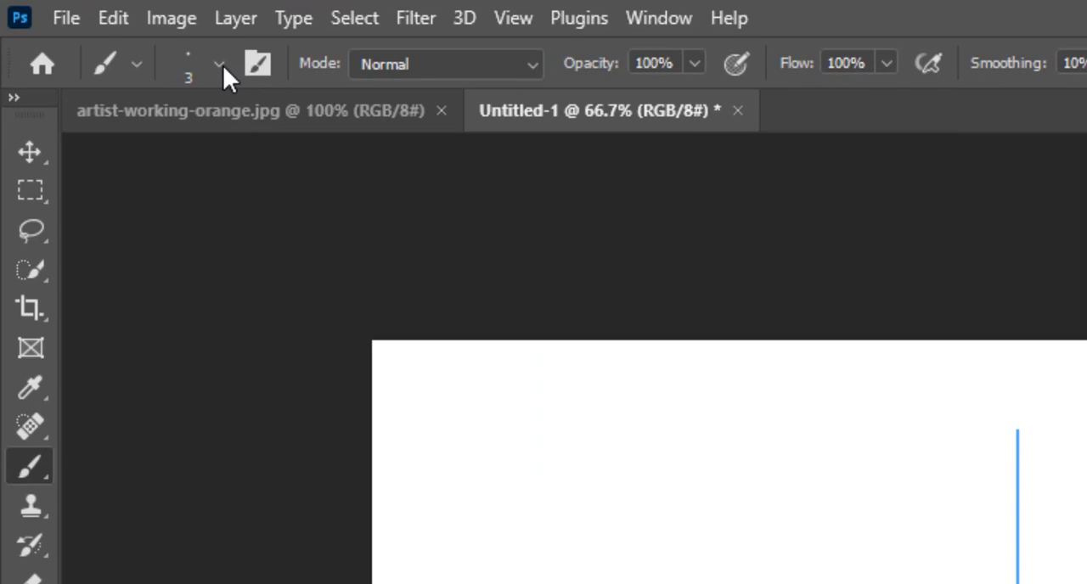
{"action": "left_click", "coordinate": [219, 64]}
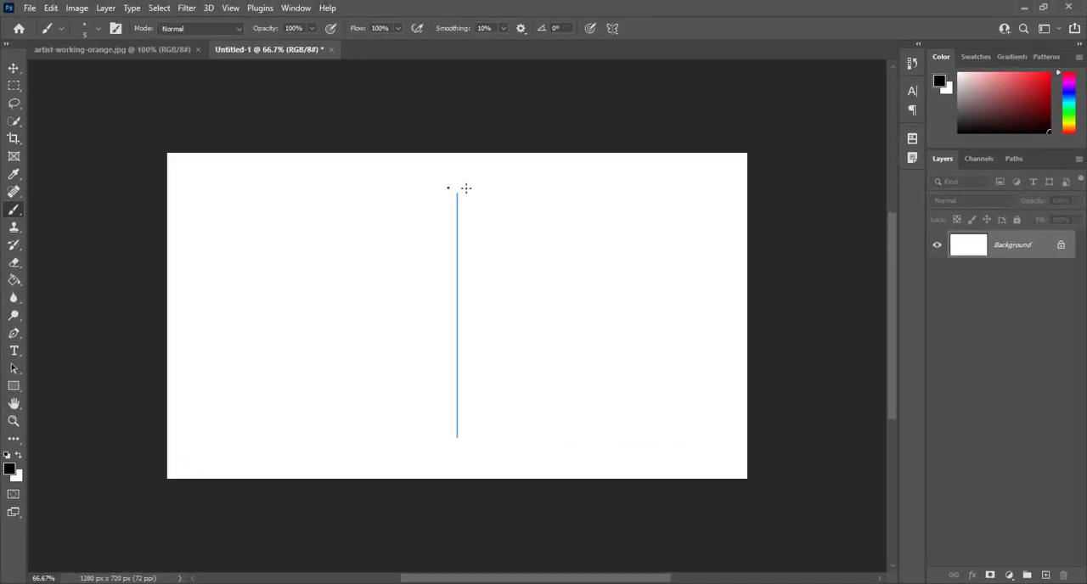
{"action": "left_click_drag", "start_coordinate": [374, 219], "coordinate": [542, 227]}
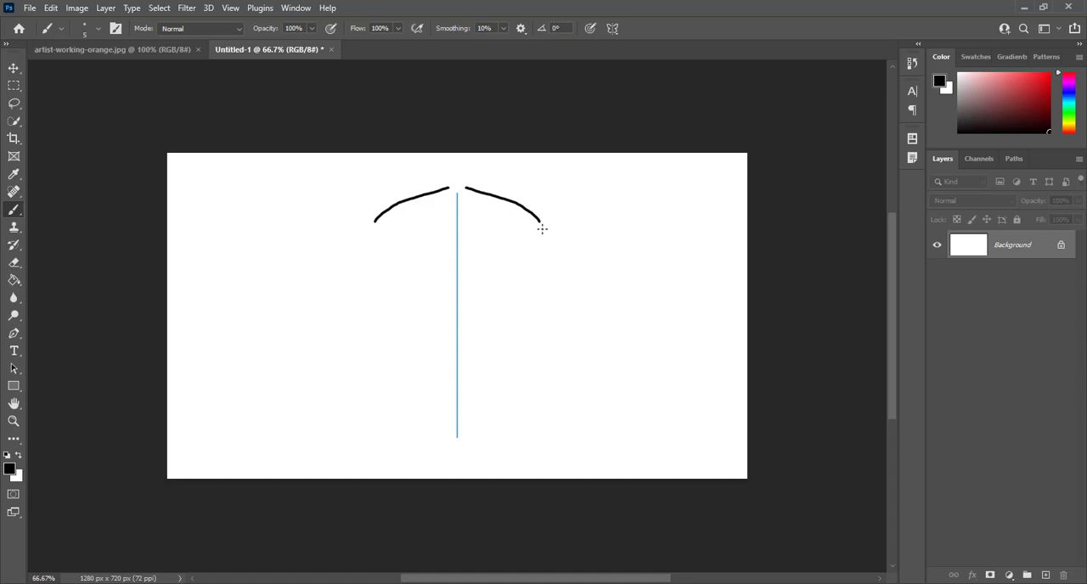
{"action": "left_click_drag", "start_coordinate": [535, 218], "coordinate": [540, 295]}
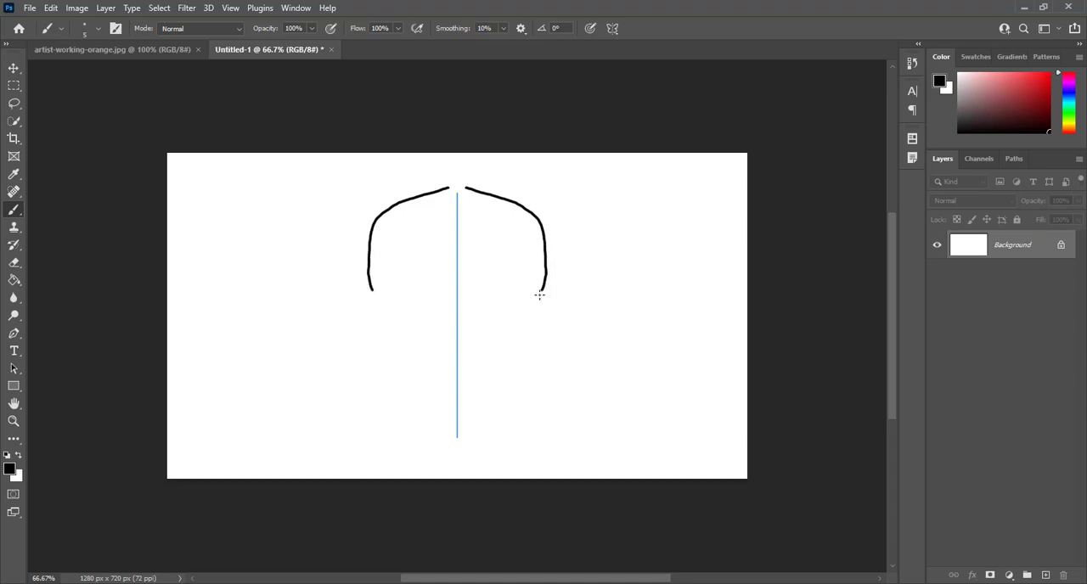
{"action": "left_click_drag", "start_coordinate": [540, 296], "coordinate": [519, 382]}
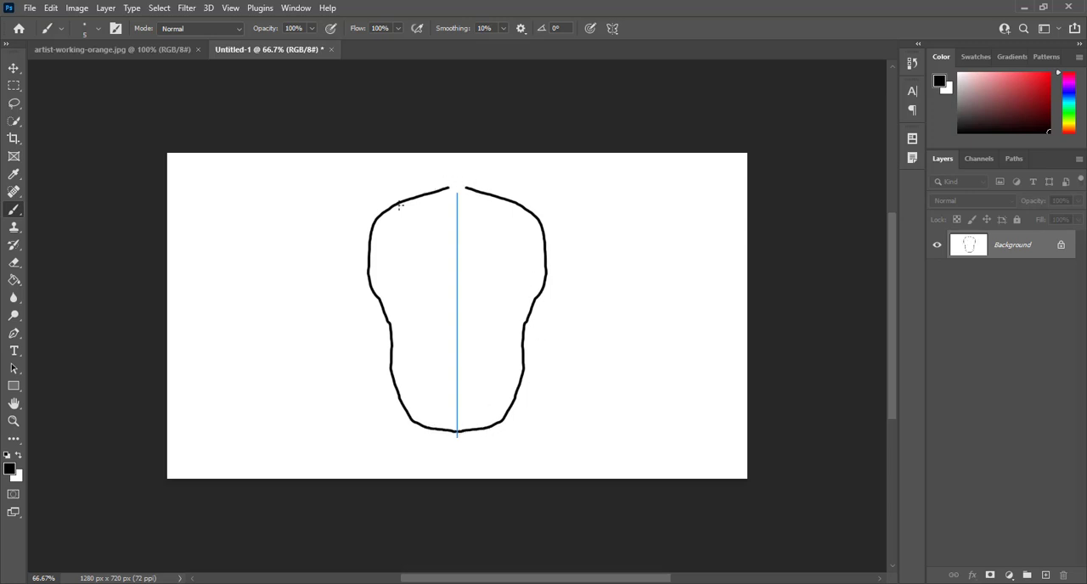
{"action": "mouse_move", "coordinate": [472, 221]}
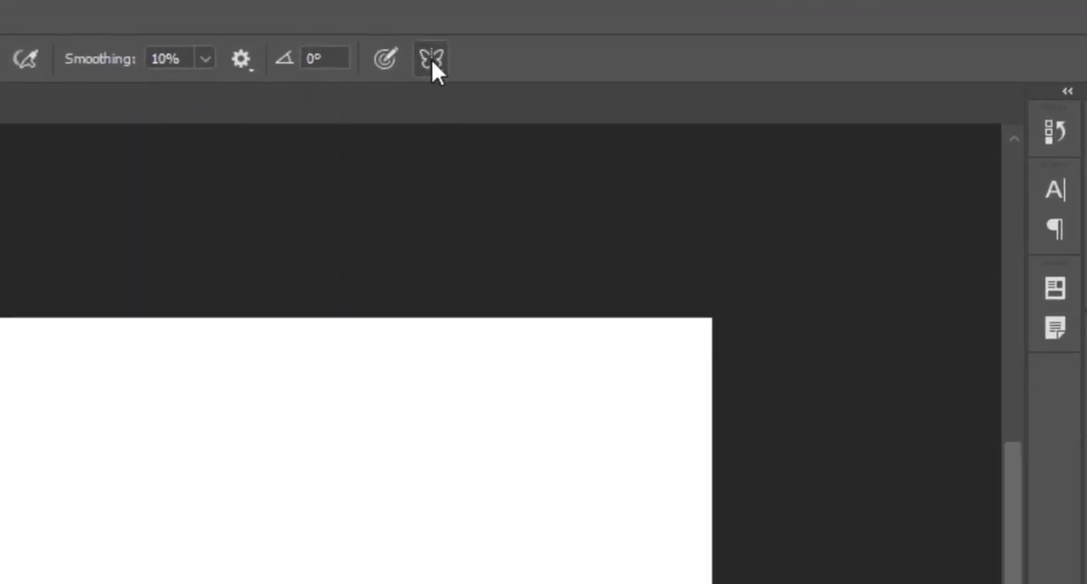
Choose Radial symmetry, enter the segment count and confirm the dialog.
{"action": "left_click", "coordinate": [431, 58]}
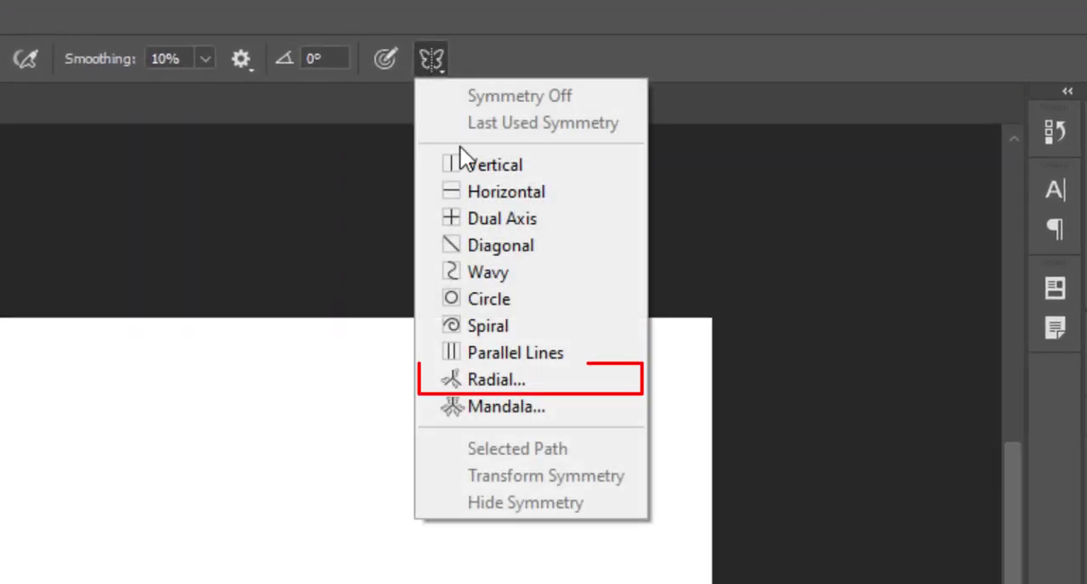
{"action": "mouse_move", "coordinate": [496, 381]}
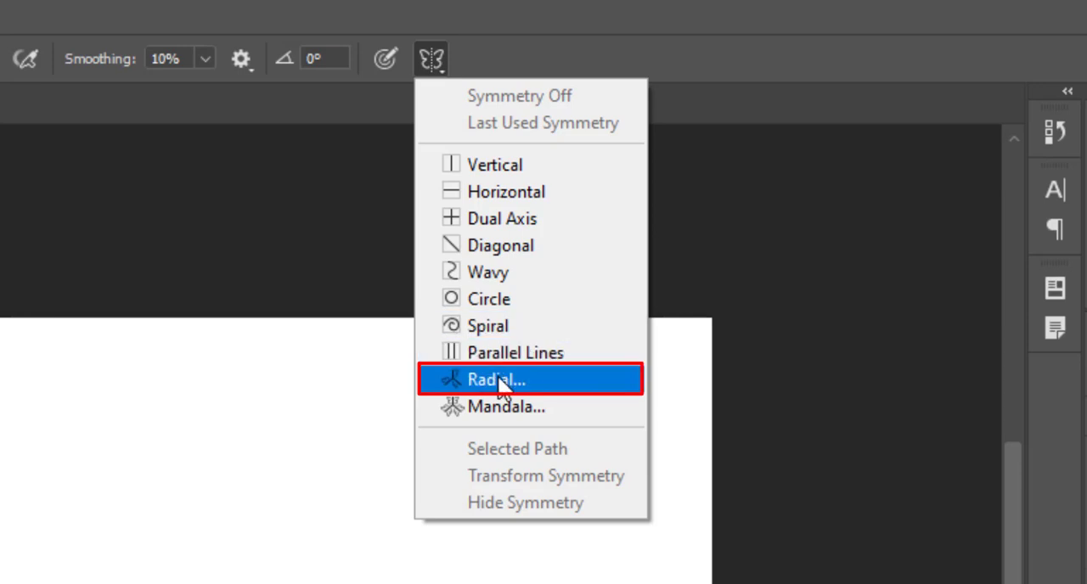
{"action": "left_click", "coordinate": [496, 380]}
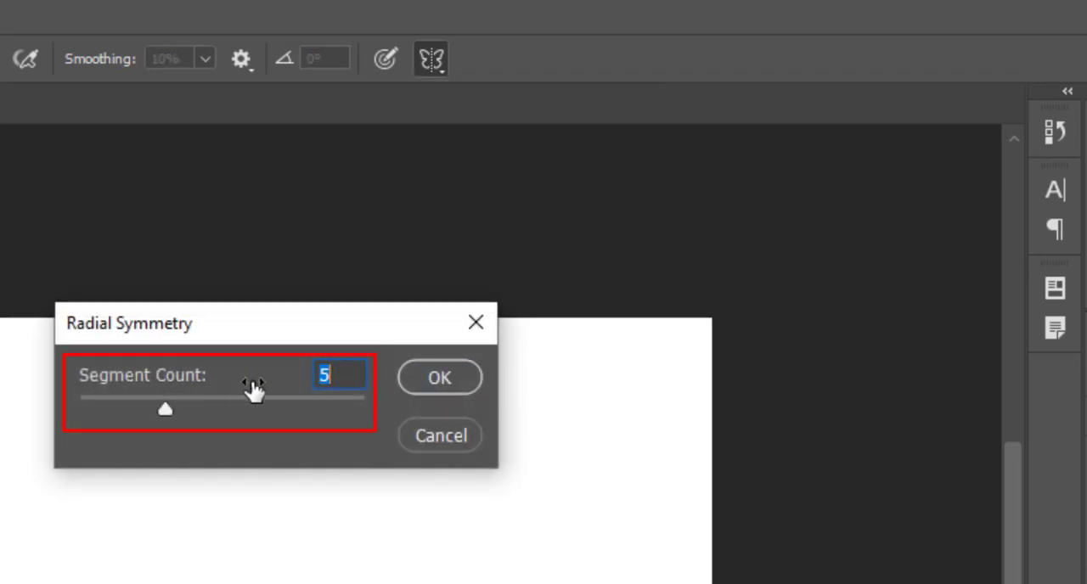
{"action": "type", "text": "8"}
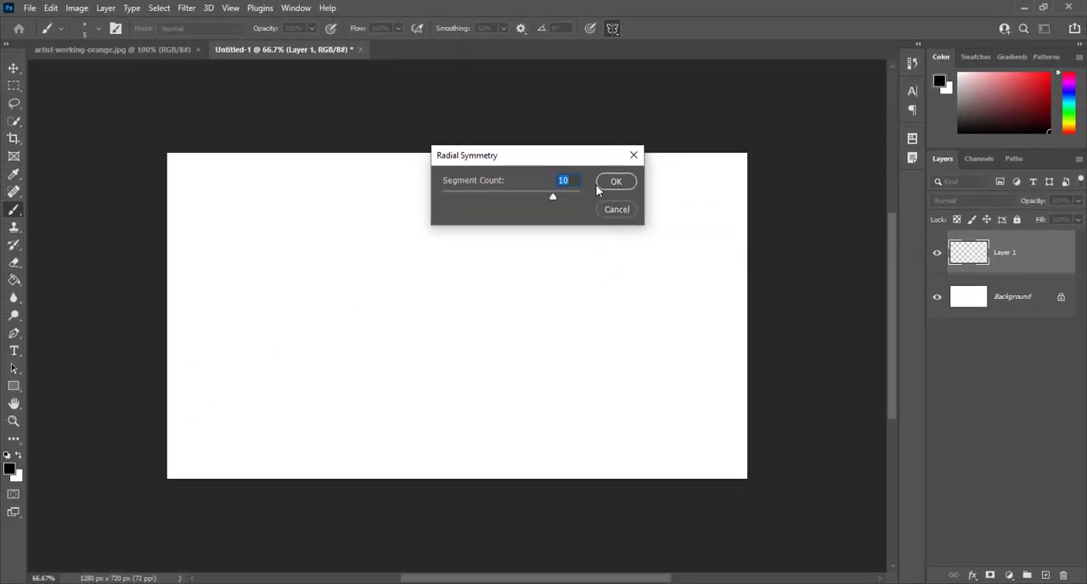
{"action": "left_click", "coordinate": [615, 180]}
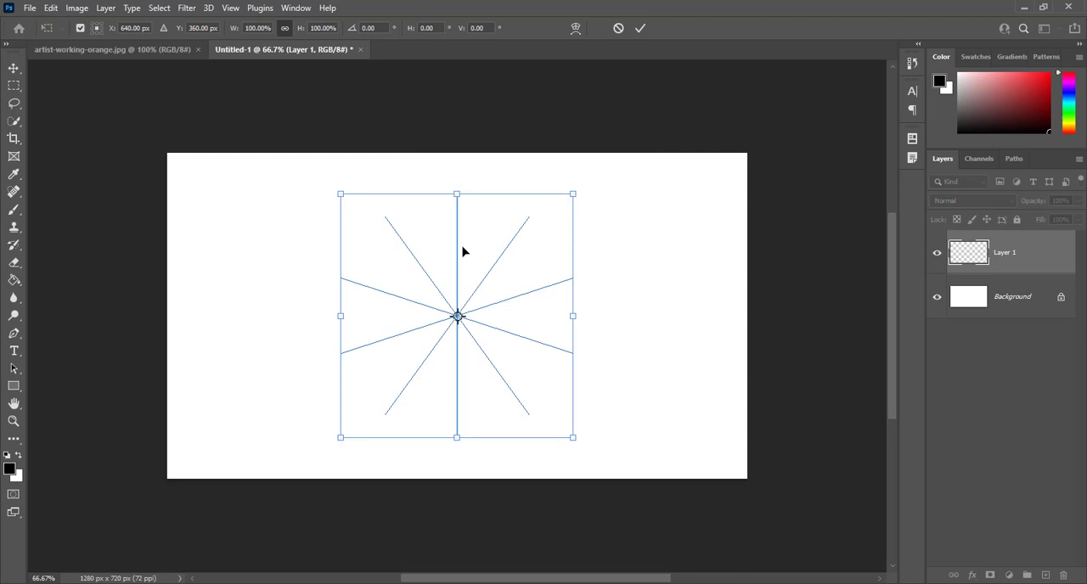
{"action": "mouse_move", "coordinate": [465, 218]}
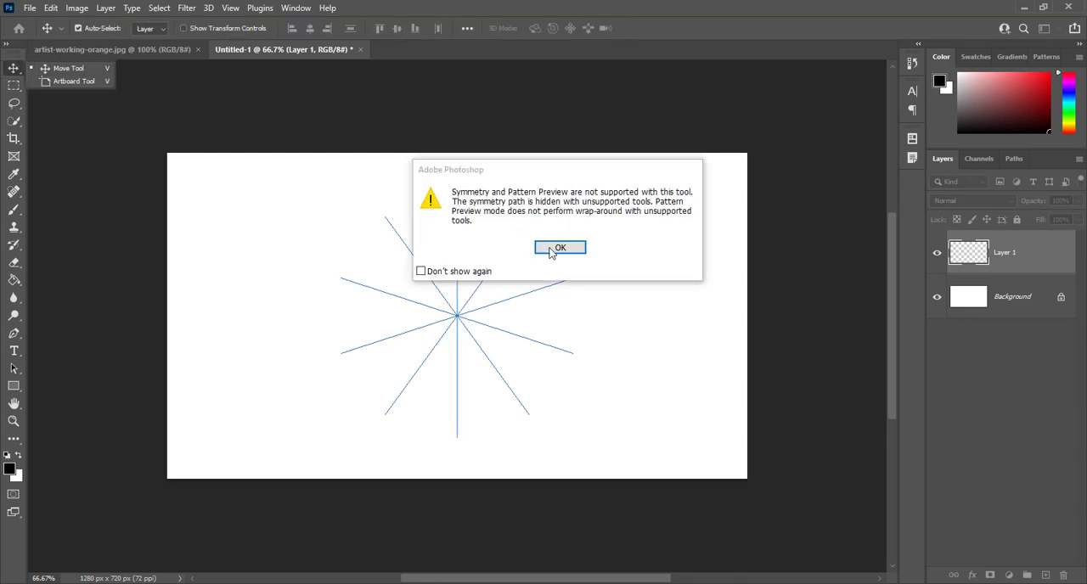
Dismiss the unsupported-tool warning, paint the radial pattern, then switch symmetry to Mandala.
{"action": "left_click", "coordinate": [560, 248]}
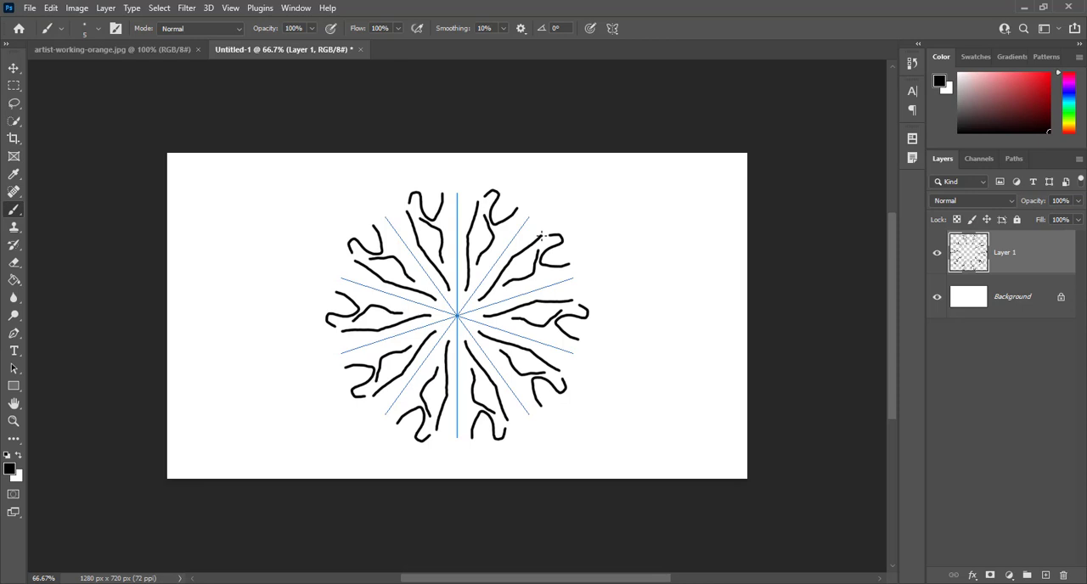
{"action": "left_click", "coordinate": [457, 316]}
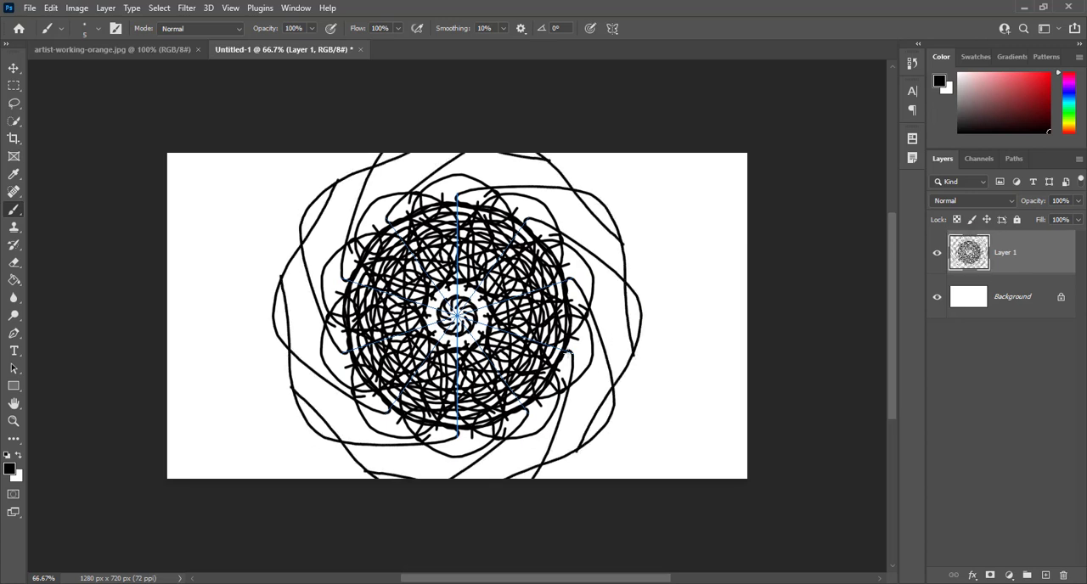
{"action": "left_click", "coordinate": [611, 27]}
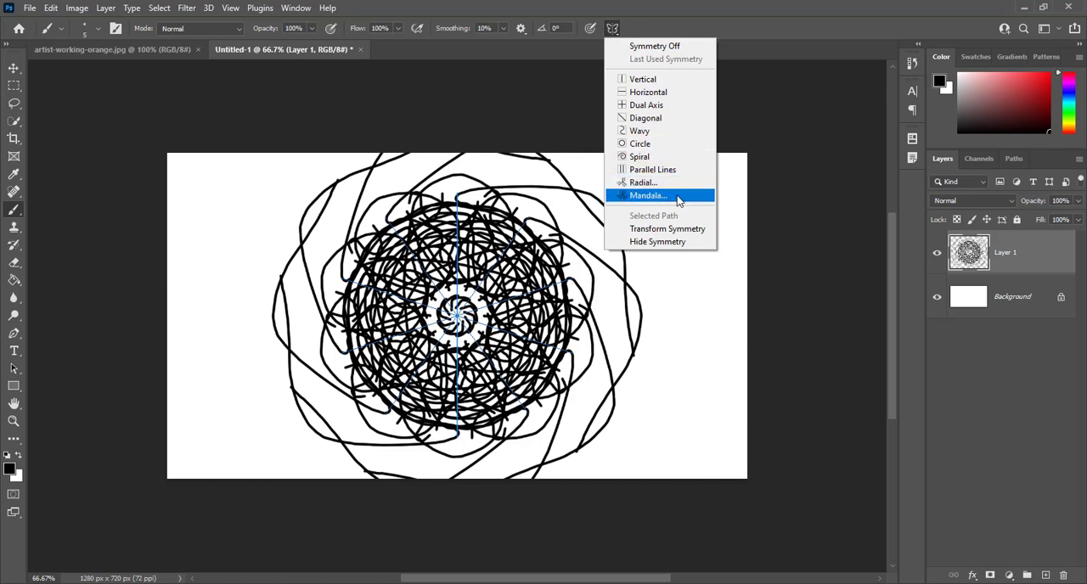
{"action": "left_click", "coordinate": [649, 196]}
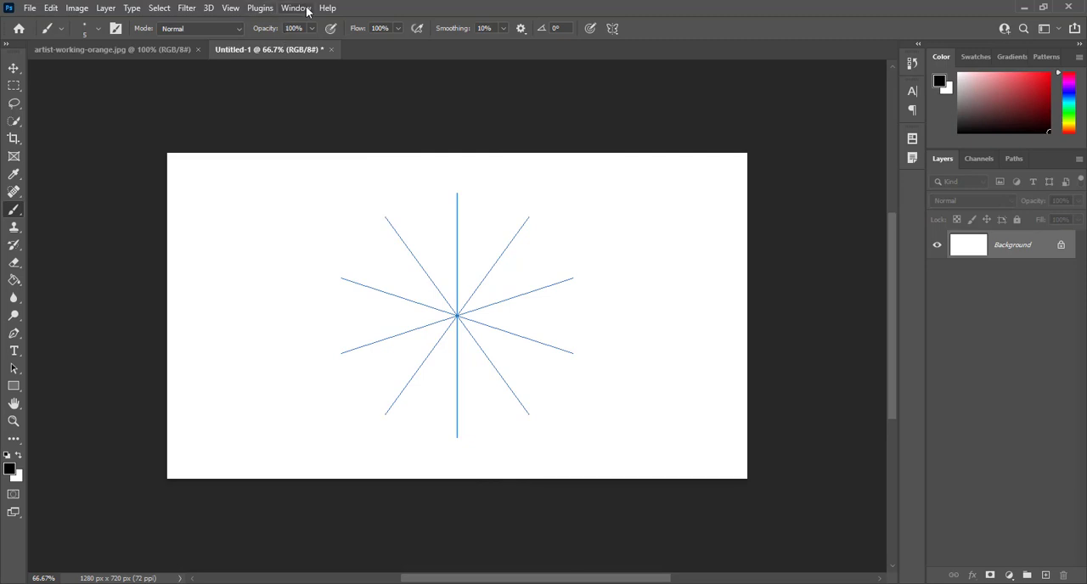
{"action": "mouse_move", "coordinate": [306, 14]}
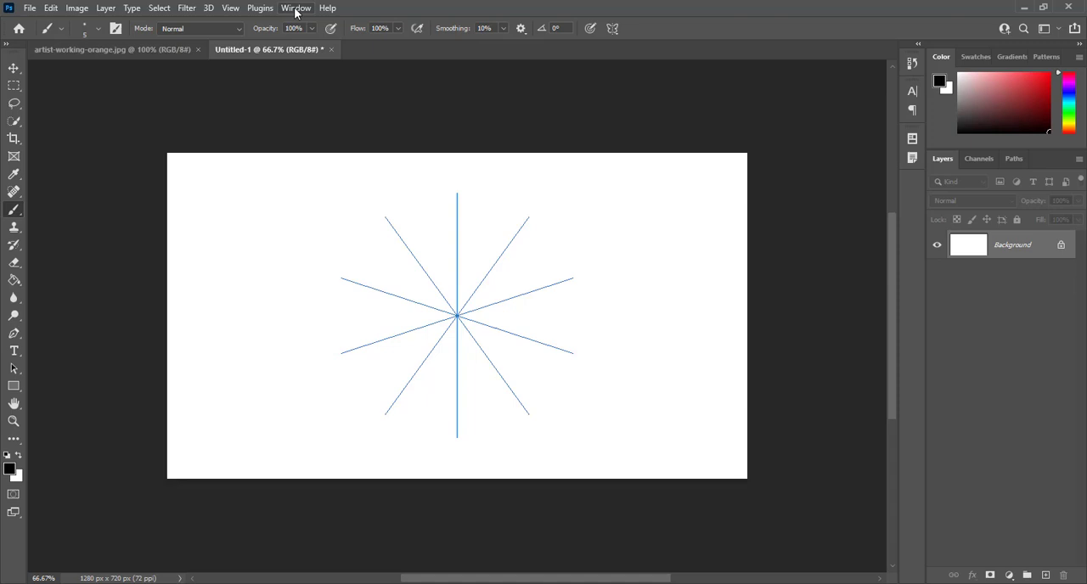
Show the Layer Comps panel from the Window menu and create a new layer comp.
{"action": "left_click", "coordinate": [296, 7]}
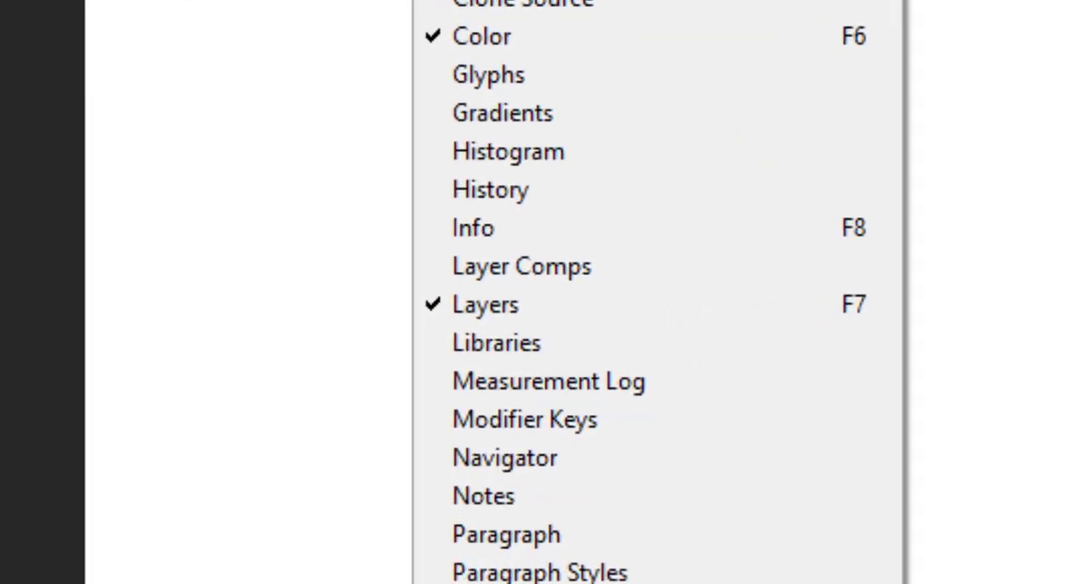
{"action": "mouse_move", "coordinate": [526, 259]}
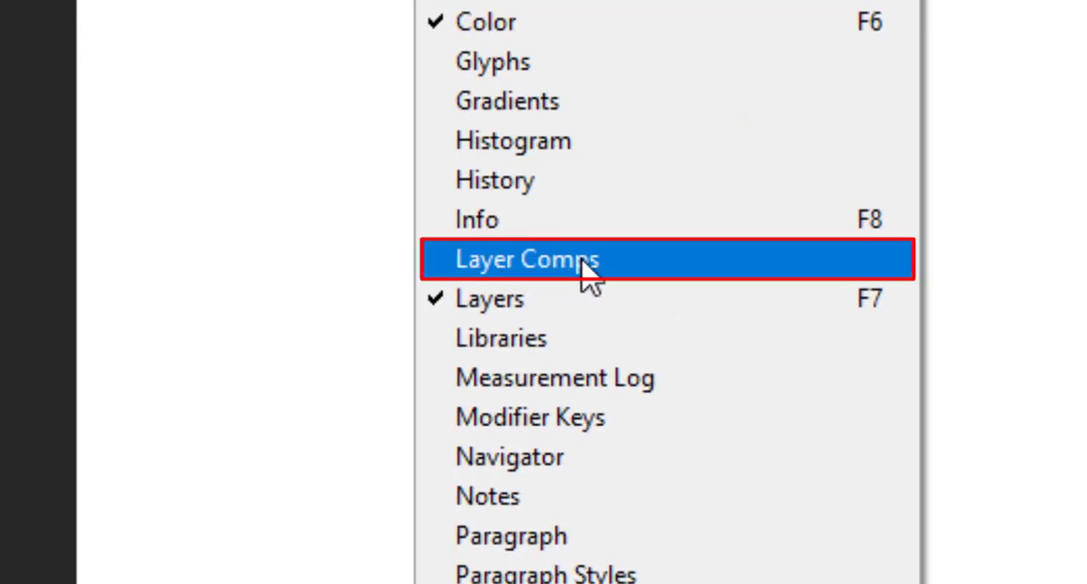
{"action": "left_click", "coordinate": [527, 259]}
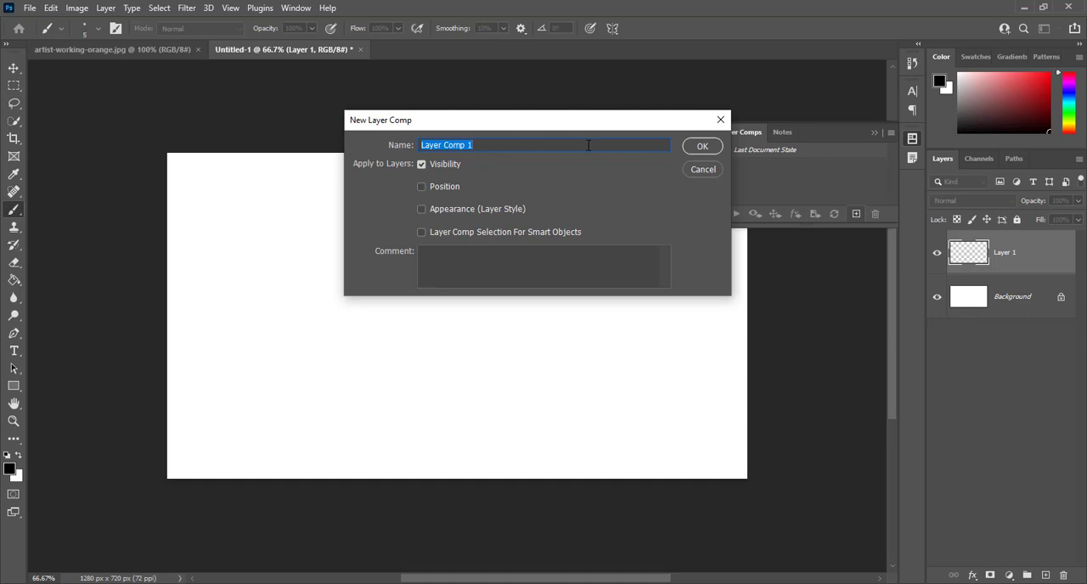
{"action": "left_click", "coordinate": [703, 147]}
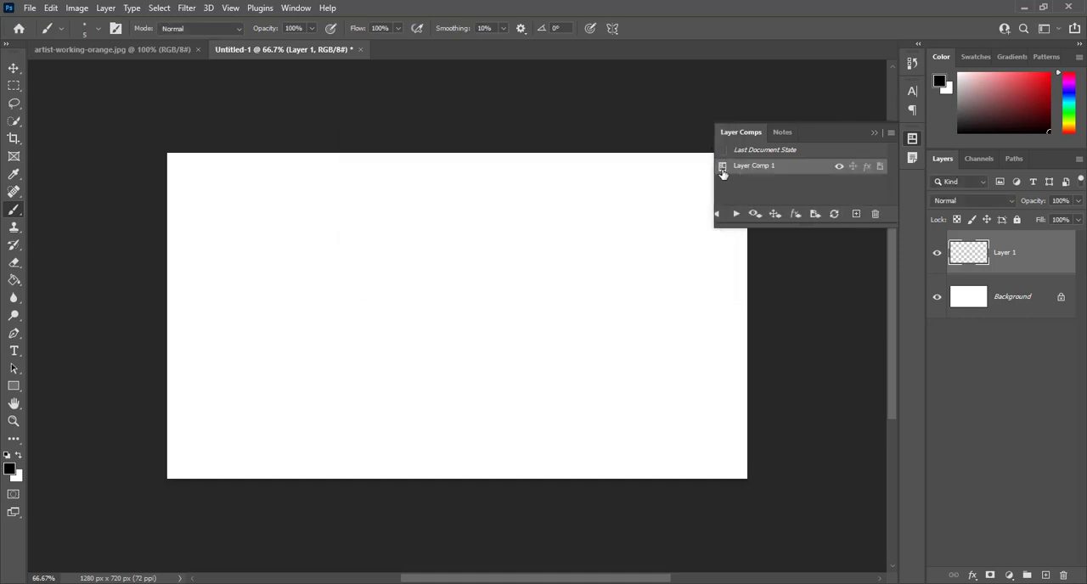
Reveal the hidden monkey icon on the comp, renaming it Layer Monkey 0.
{"action": "double_click", "coordinate": [754, 167]}
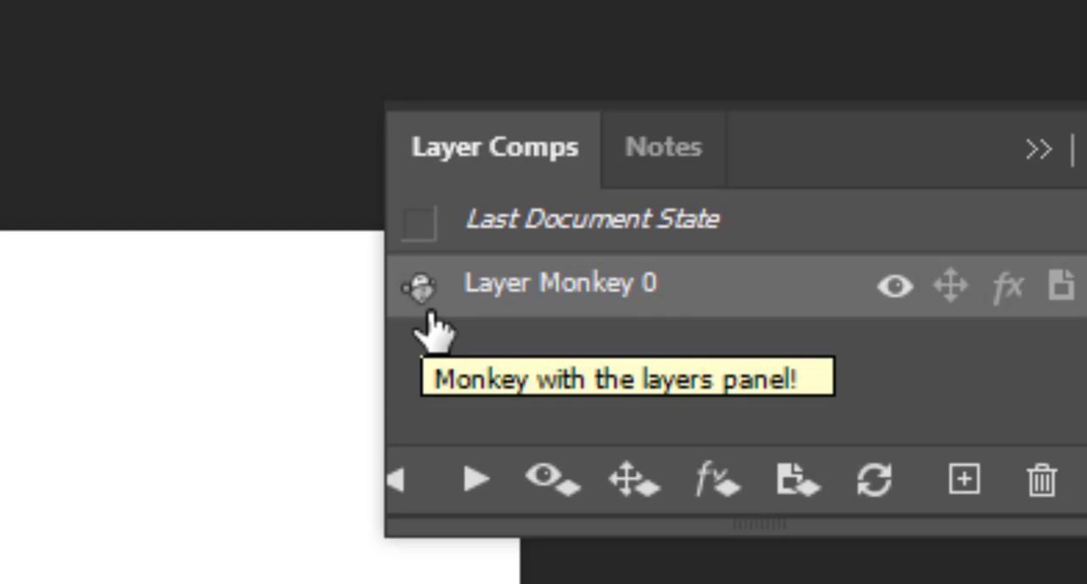
{"action": "mouse_move", "coordinate": [438, 323]}
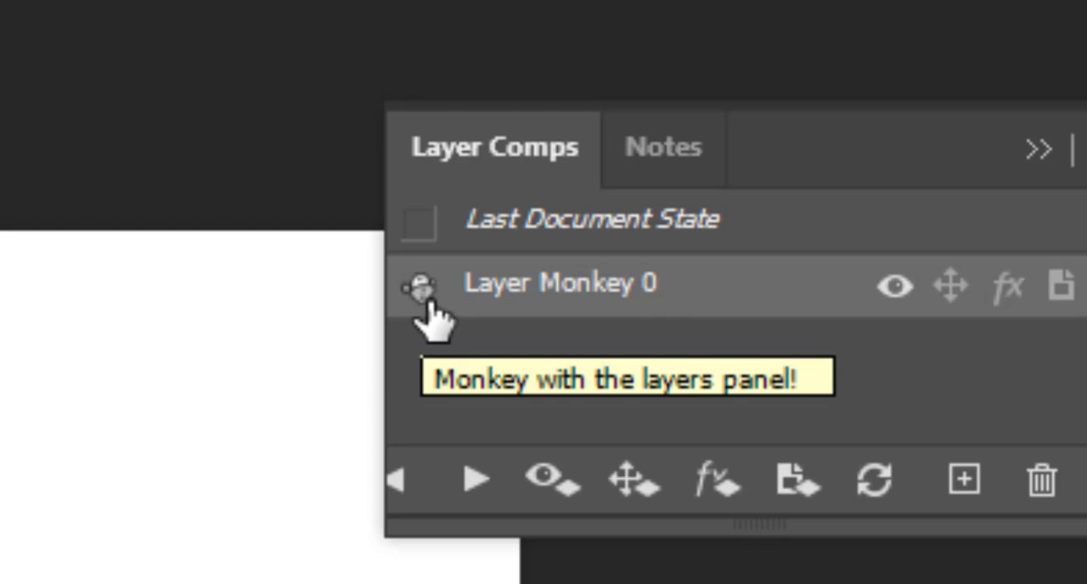
{"action": "mouse_move", "coordinate": [535, 302]}
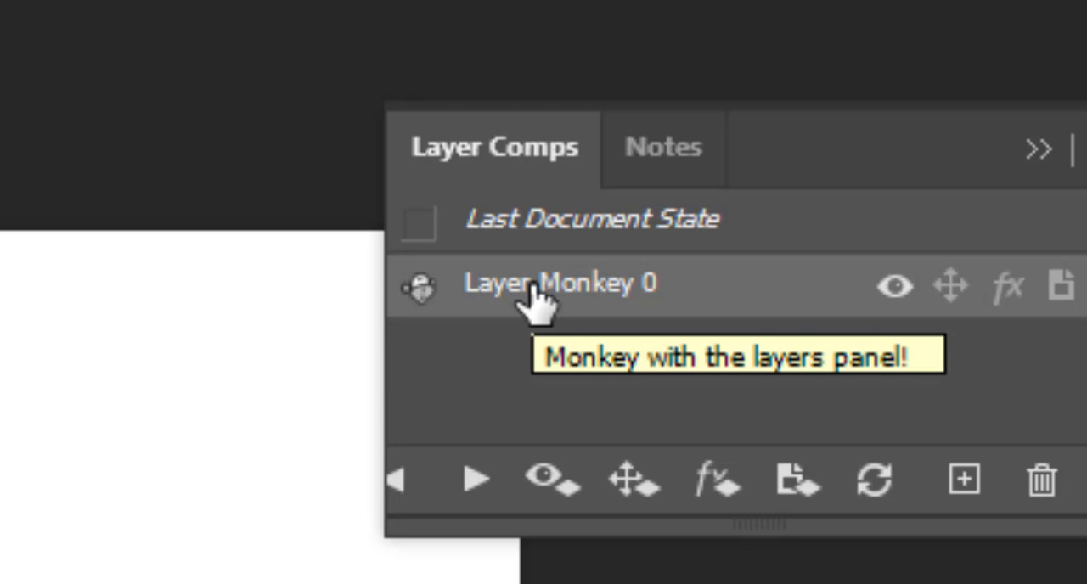
{"action": "double_click", "coordinate": [560, 282]}
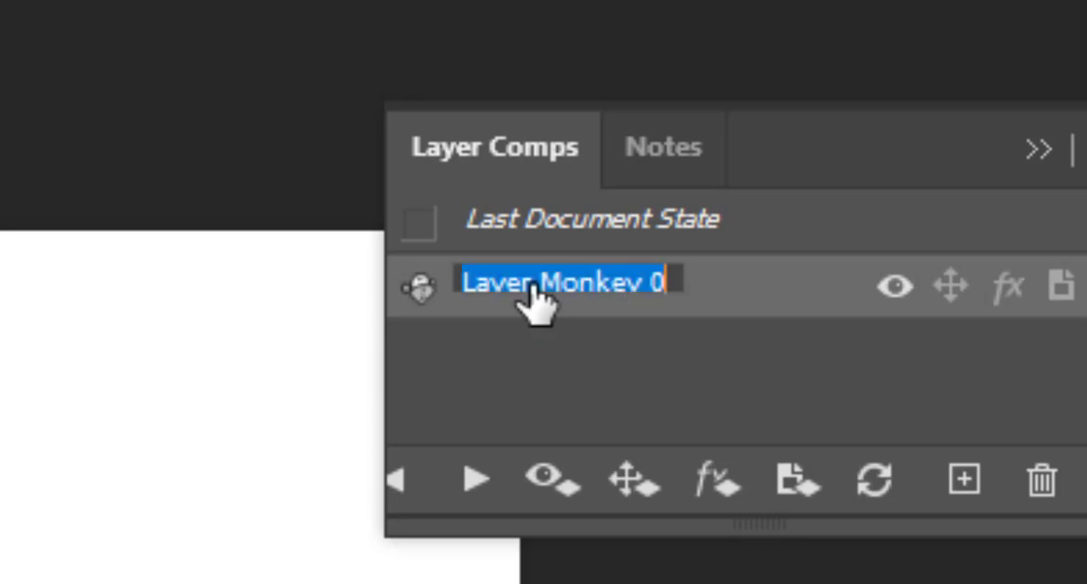
{"action": "left_click", "coordinate": [630, 479]}
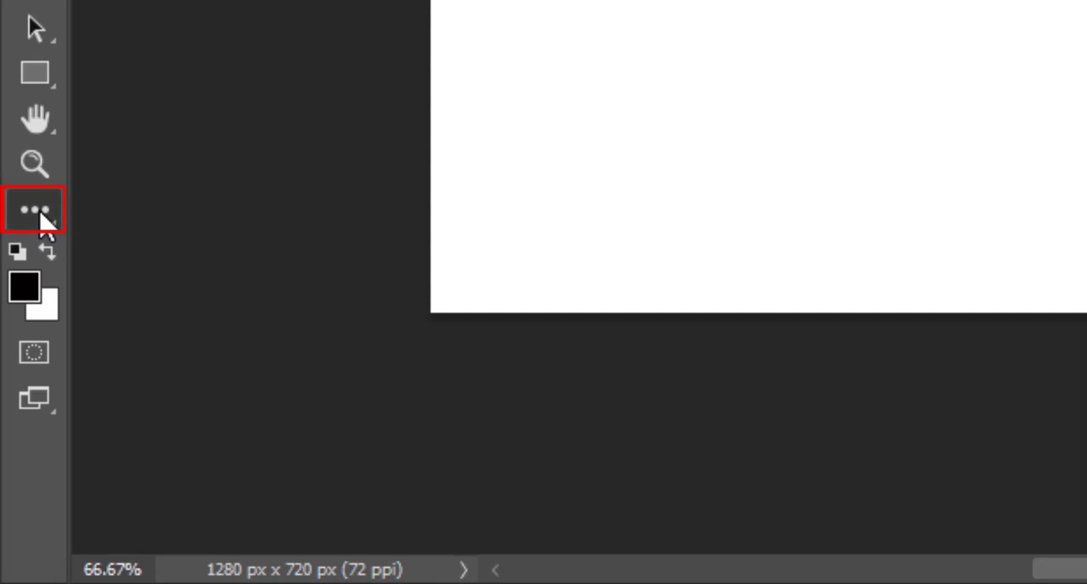
Use Edit Toolbar from the extra-tools icon and close it with Shift to turn the icon into a banana.
{"action": "left_click", "coordinate": [34, 209]}
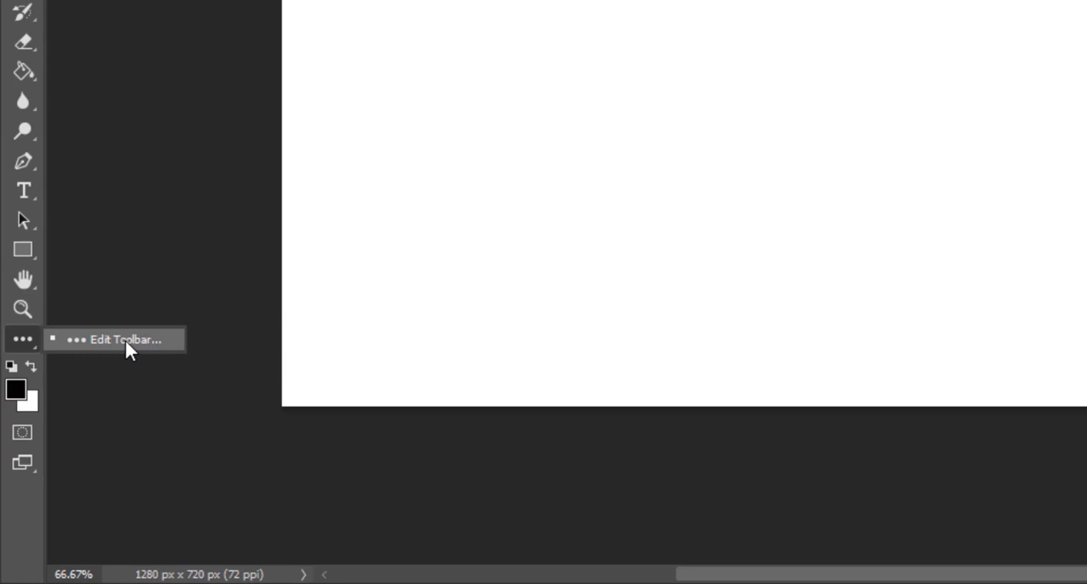
{"action": "left_click", "coordinate": [125, 339]}
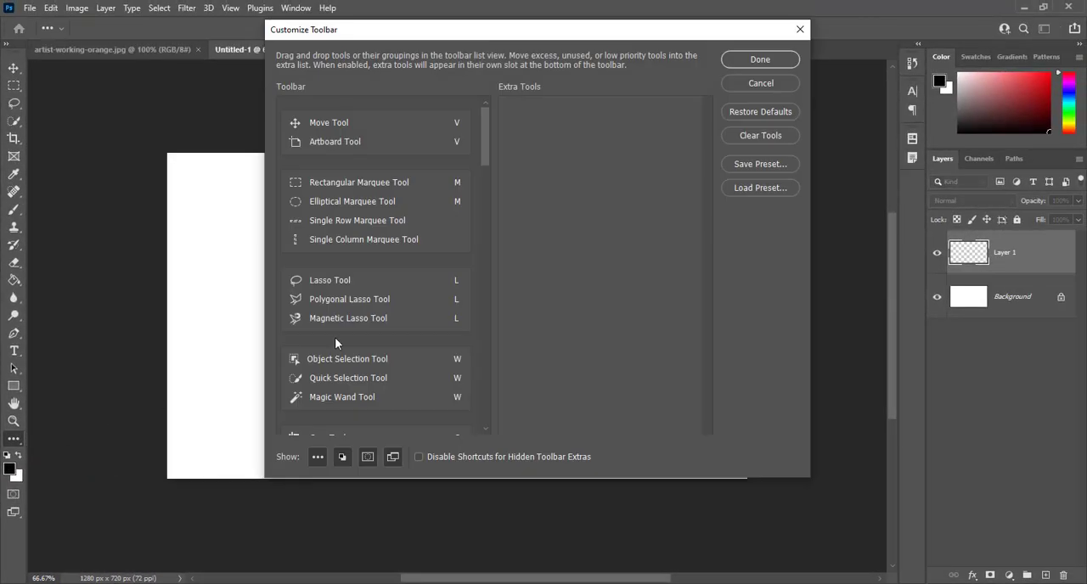
{"action": "mouse_move", "coordinate": [737, 233]}
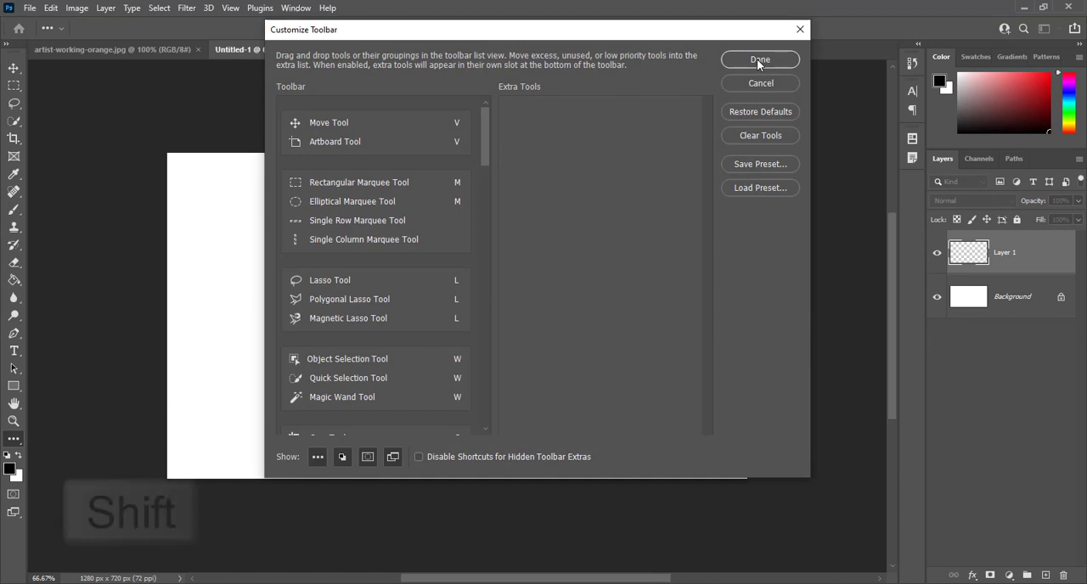
{"action": "left_click", "coordinate": [761, 58]}
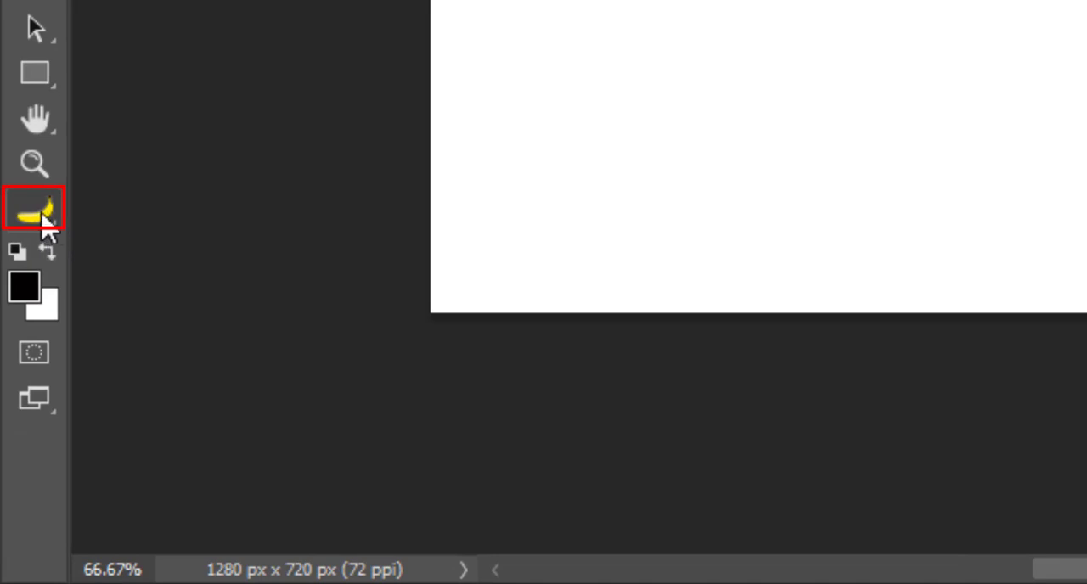
{"action": "mouse_move", "coordinate": [34, 241]}
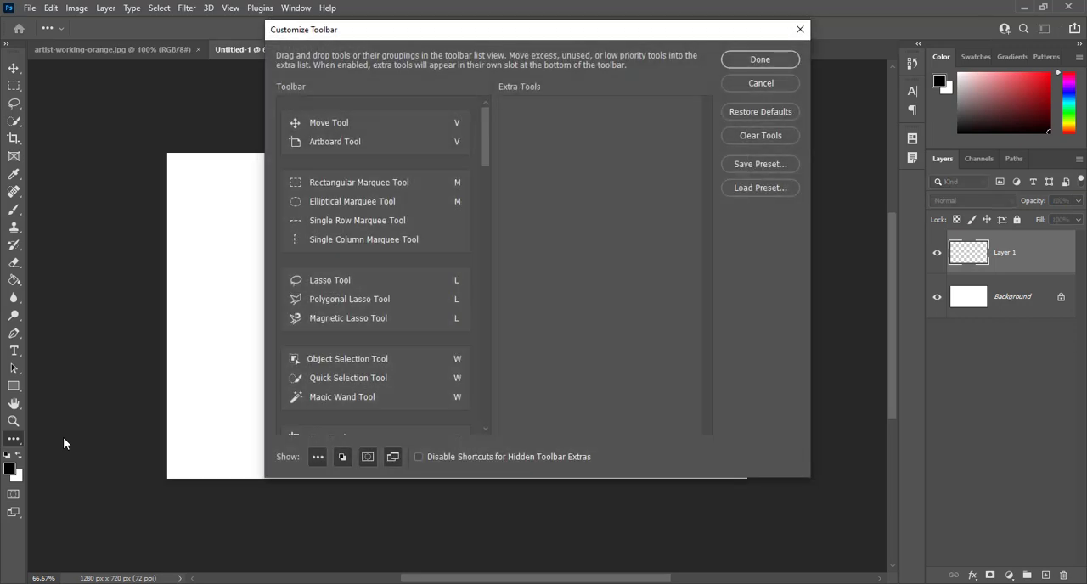
{"action": "mouse_move", "coordinate": [617, 251]}
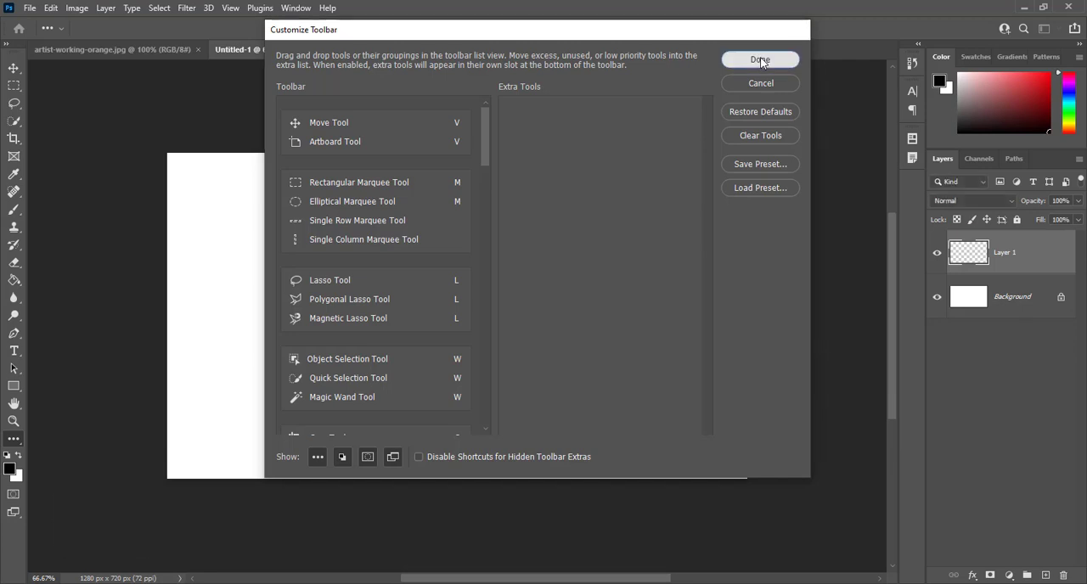
{"action": "left_click", "coordinate": [759, 59]}
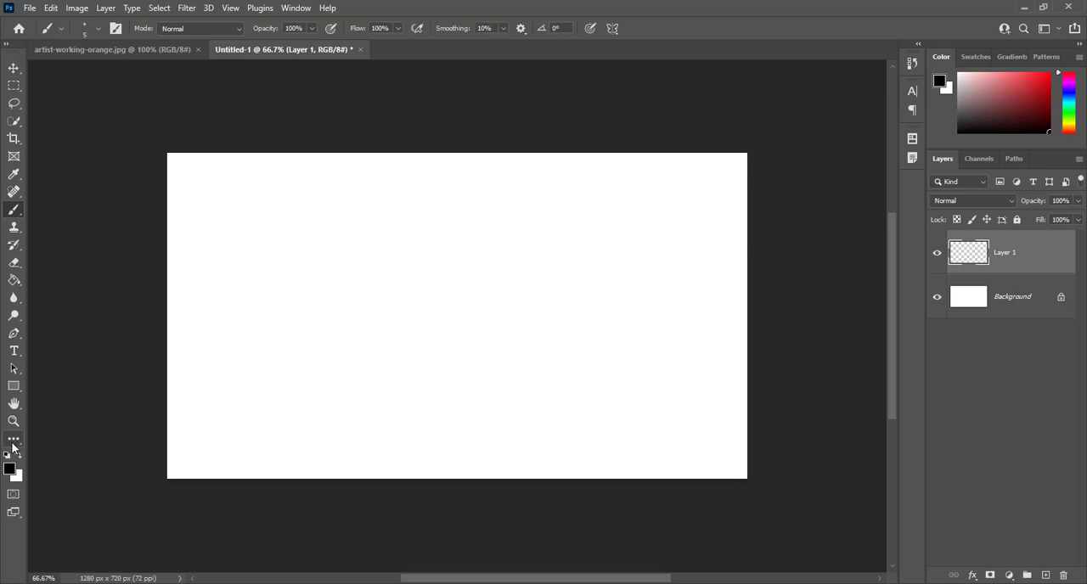
{"action": "mouse_move", "coordinate": [58, 435]}
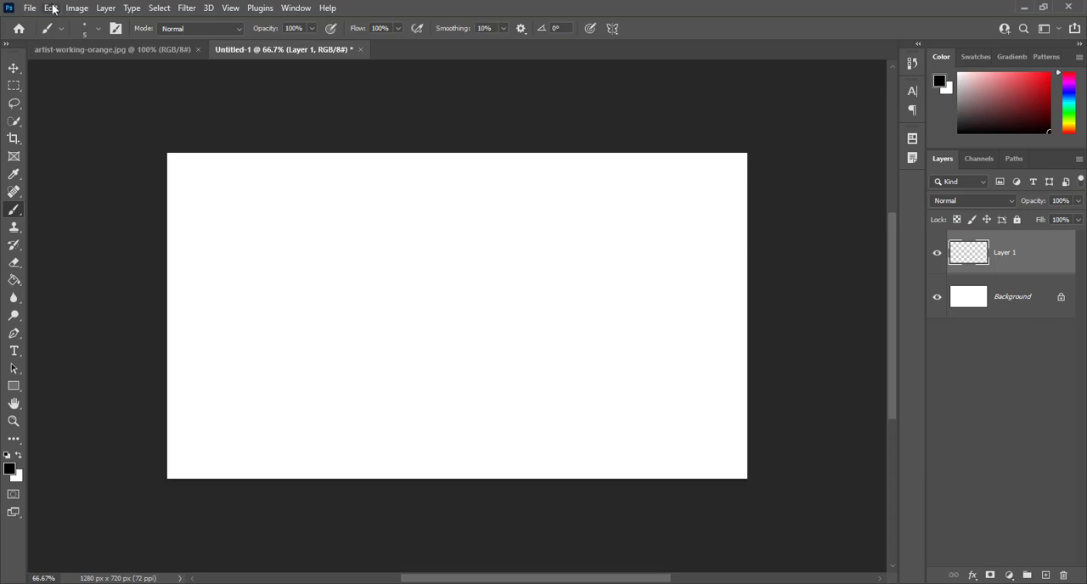
In Edit > Preferences > Interface, reveal the toast theme icons and pick the lighter golden toast theme.
{"action": "left_click", "coordinate": [51, 7]}
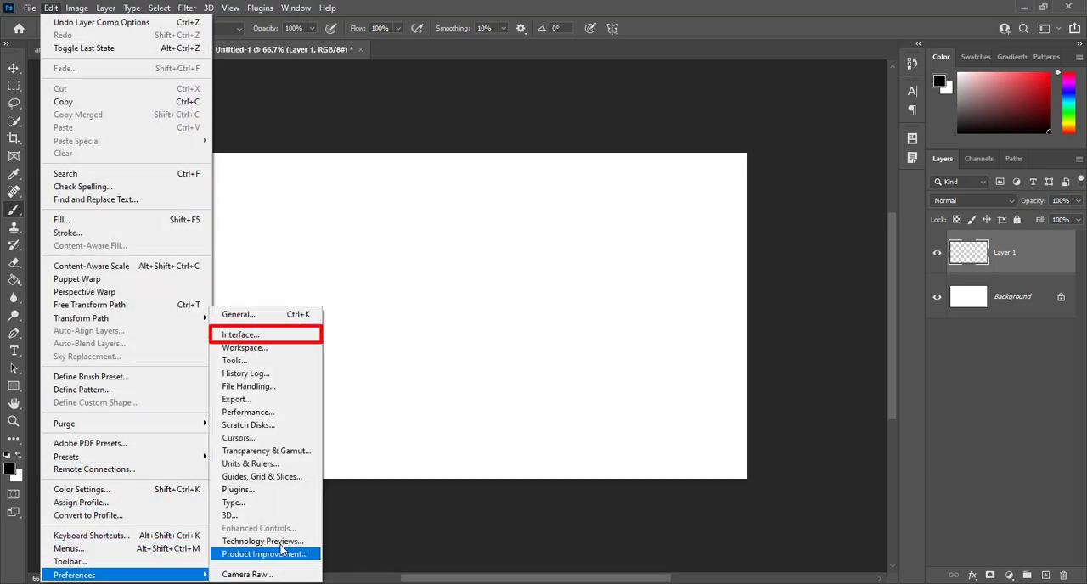
{"action": "mouse_move", "coordinate": [265, 333]}
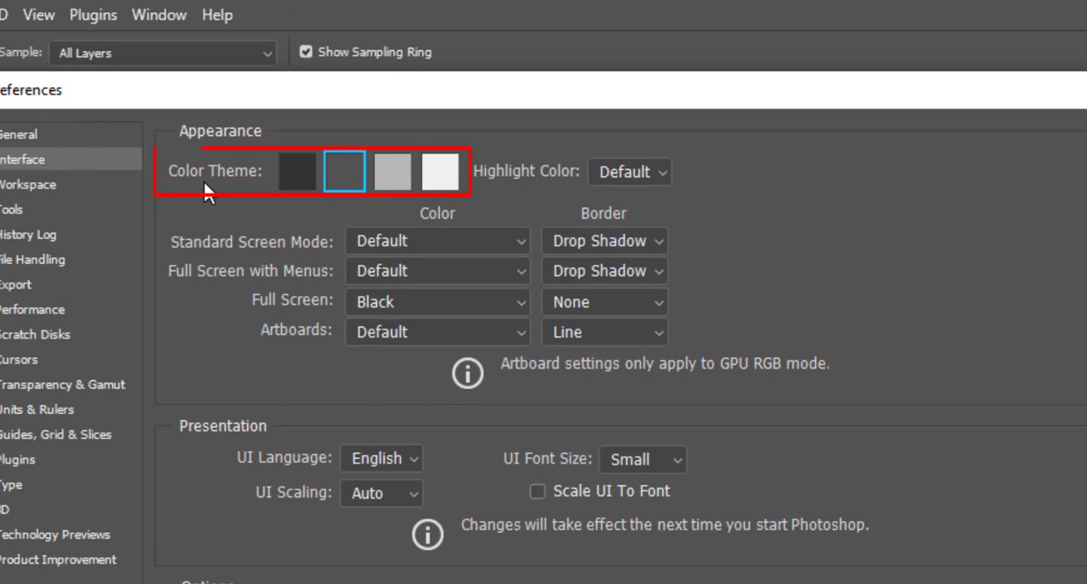
{"action": "mouse_move", "coordinate": [306, 184]}
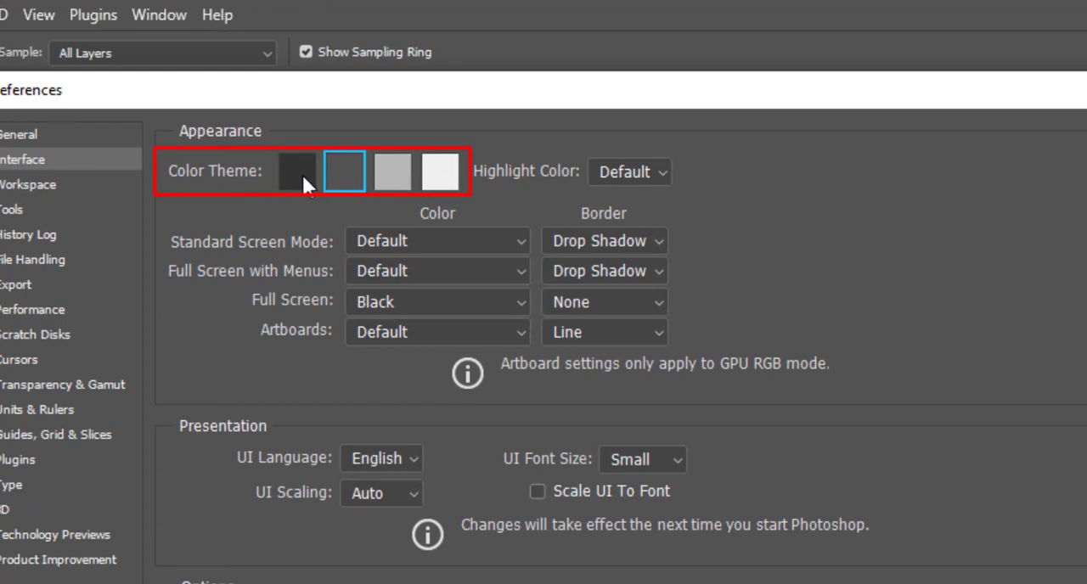
{"action": "mouse_move", "coordinate": [306, 184]}
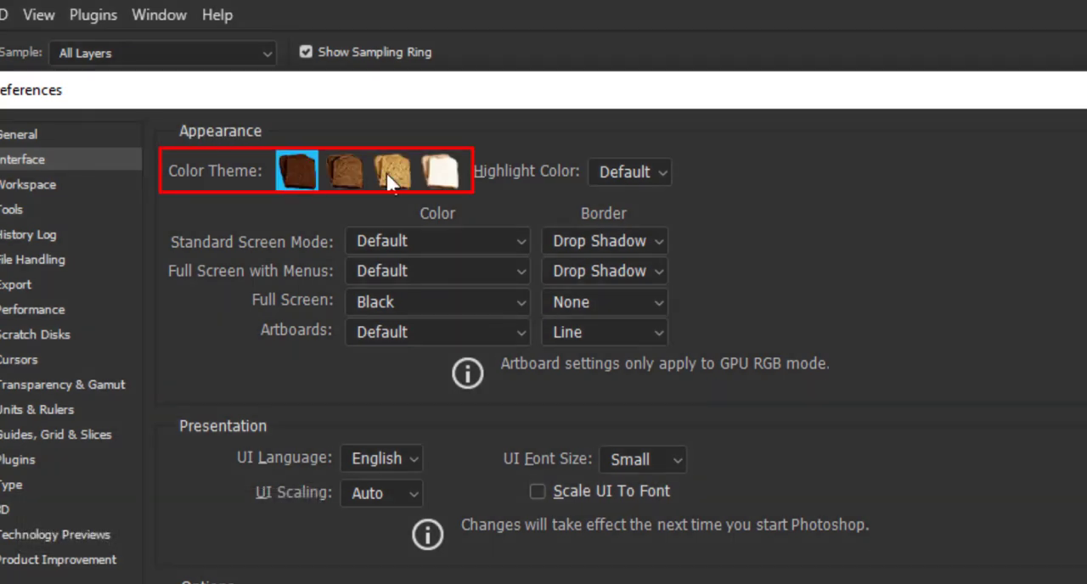
{"action": "mouse_move", "coordinate": [428, 182]}
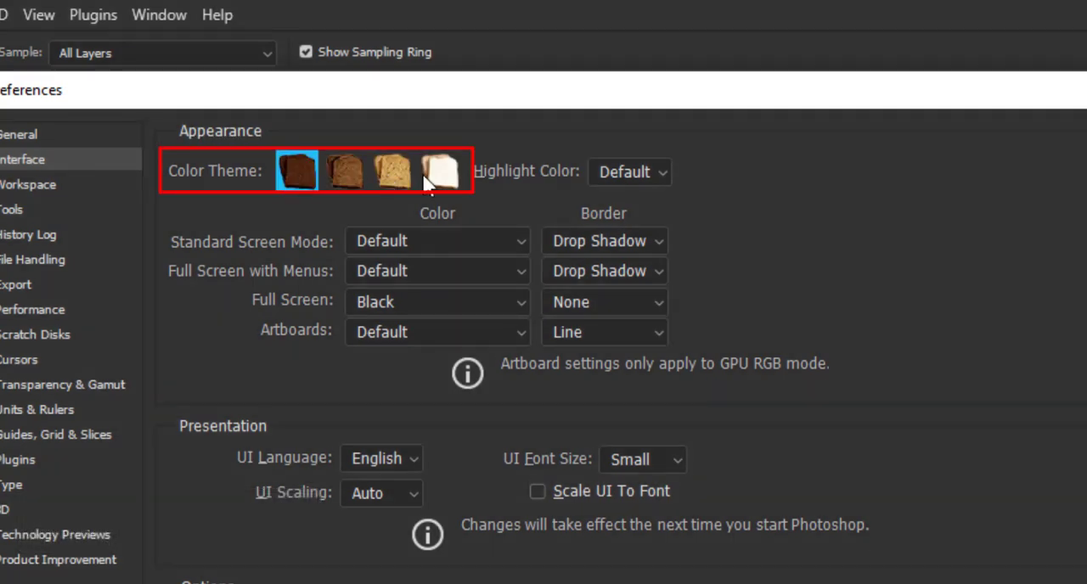
{"action": "left_click", "coordinate": [391, 170]}
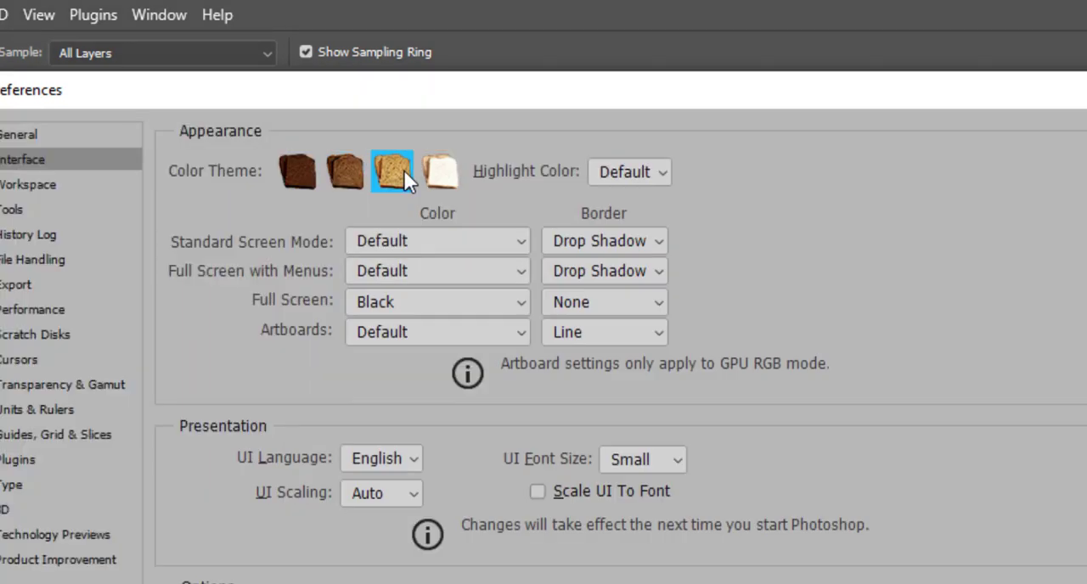
{"action": "left_click", "coordinate": [343, 170]}
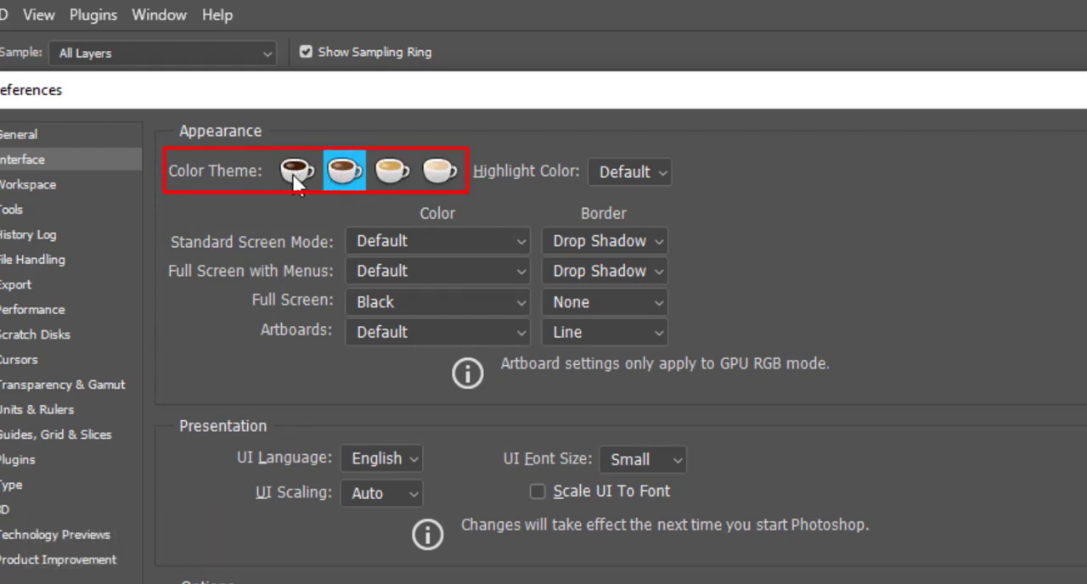
Try the coffee-cup themes down to the darkest, cycle the icons back, and select the standard medium-dark swatch.
{"action": "left_click", "coordinate": [391, 170]}
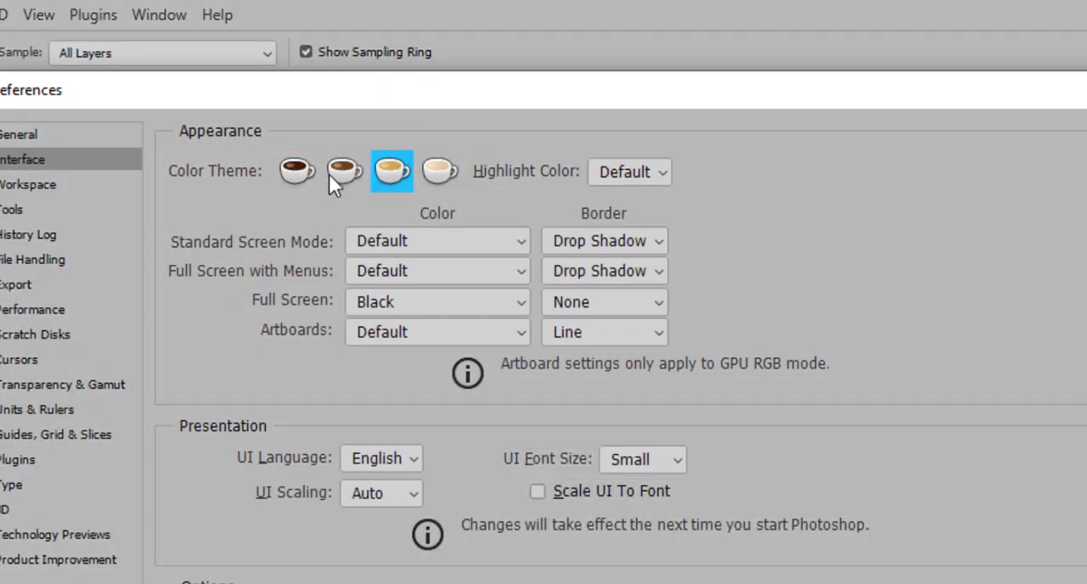
{"action": "left_click", "coordinate": [343, 170]}
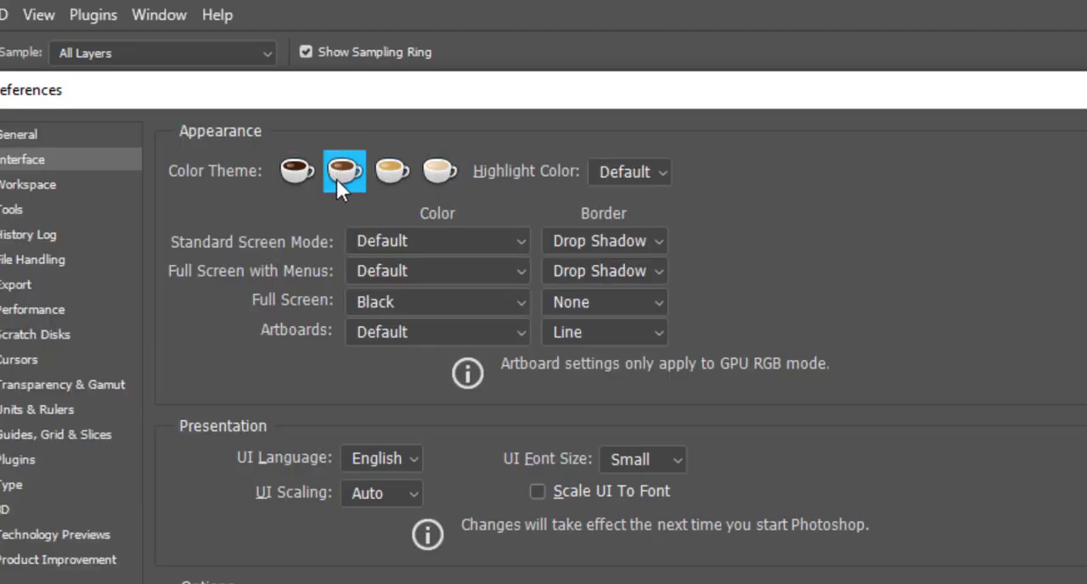
{"action": "mouse_move", "coordinate": [292, 185]}
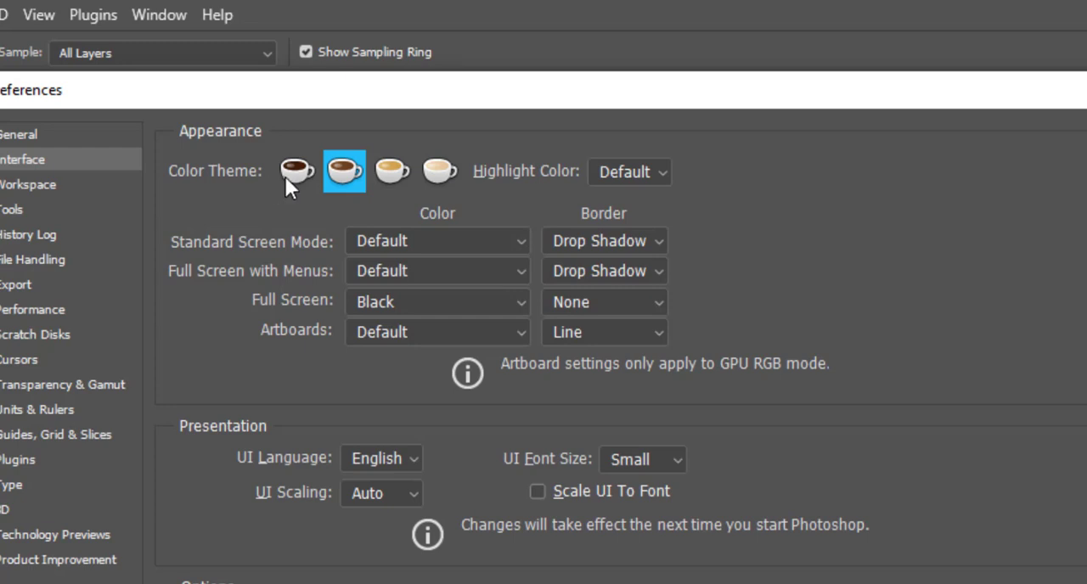
{"action": "left_click", "coordinate": [295, 169]}
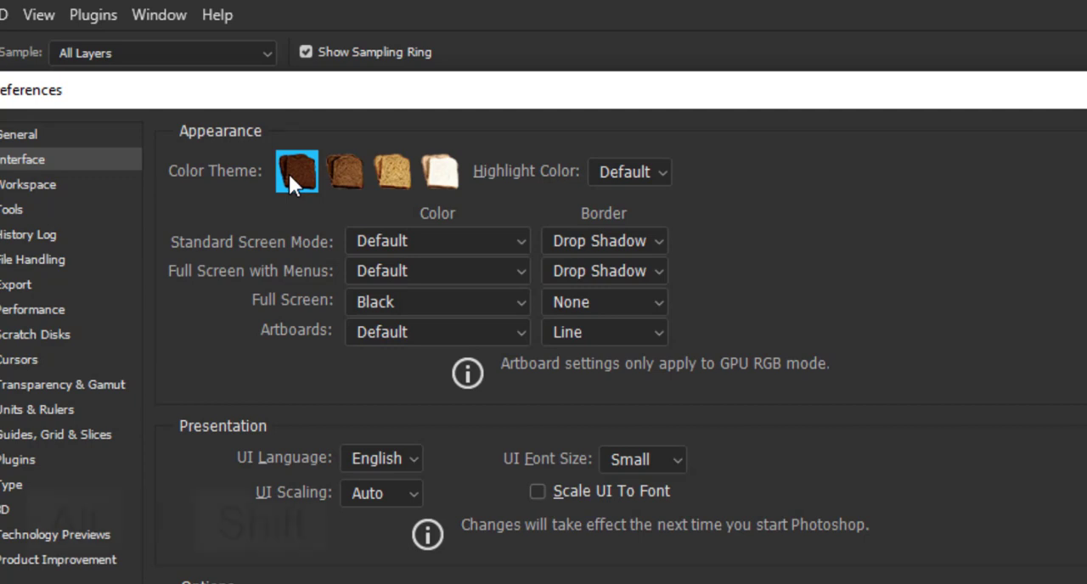
{"action": "key", "text": "Alt+Shift"}
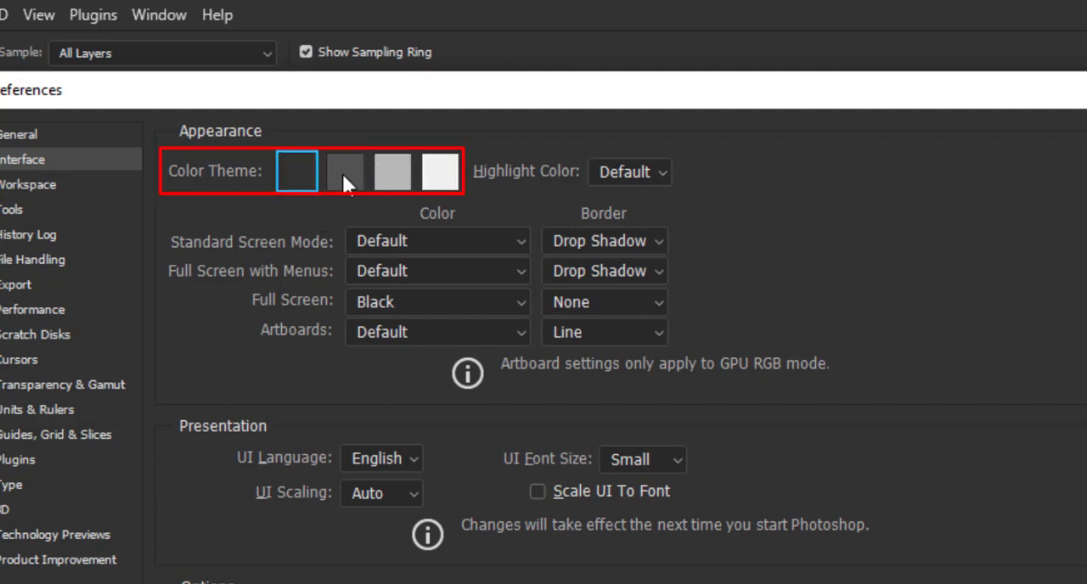
{"action": "left_click", "coordinate": [343, 171]}
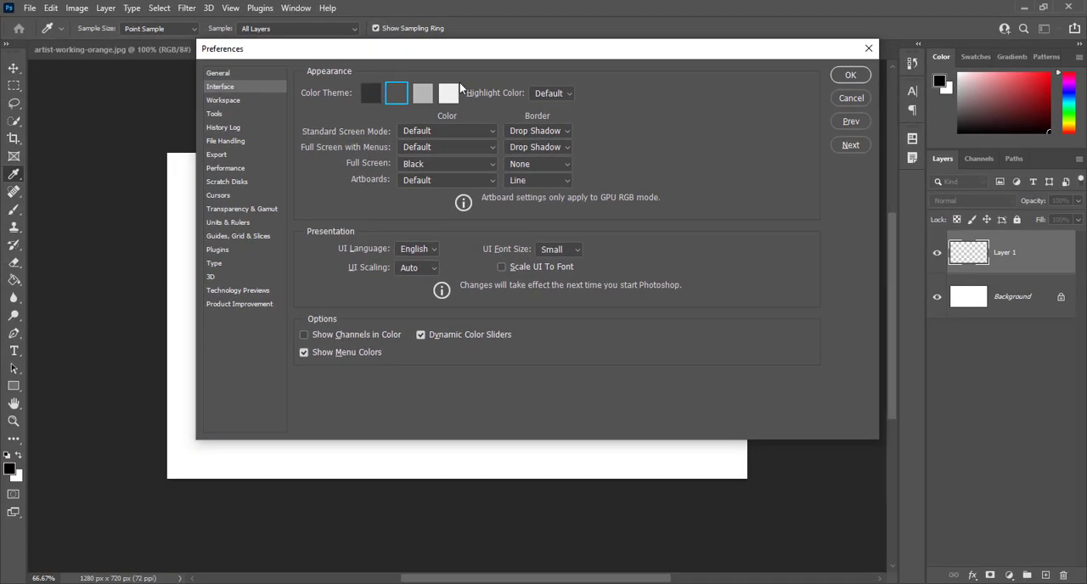
{"action": "mouse_move", "coordinate": [823, 87]}
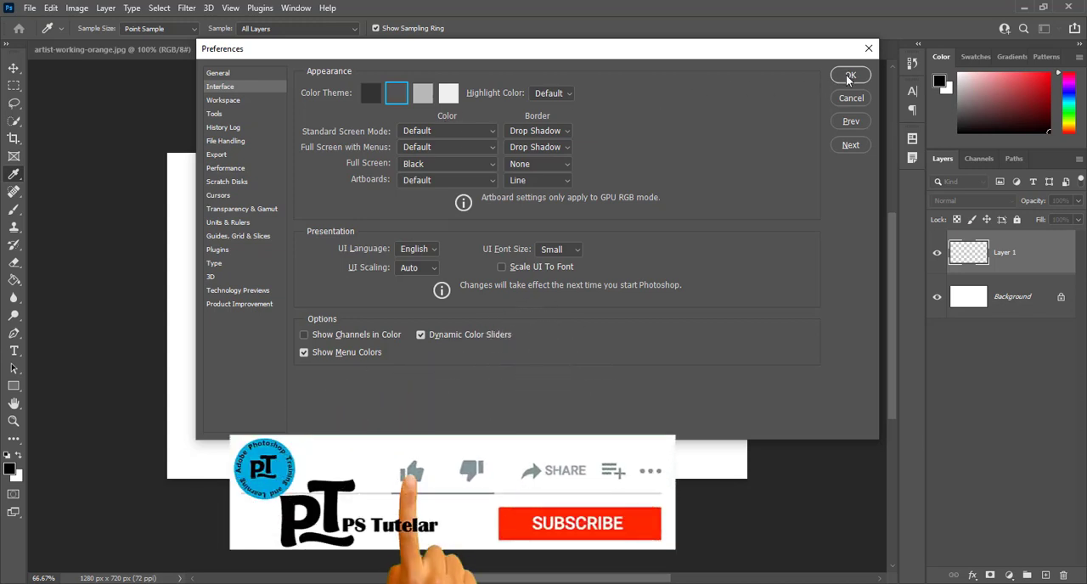
Confirm the Preferences dialog with OK to return to the blank canvas.
{"action": "left_click", "coordinate": [849, 74]}
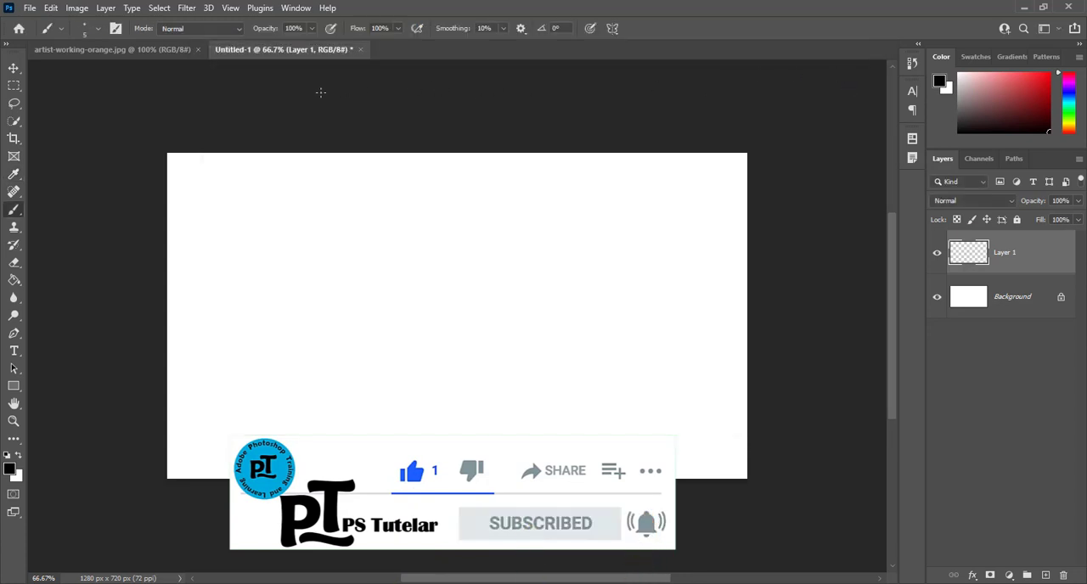
{"action": "mouse_move", "coordinate": [306, 96]}
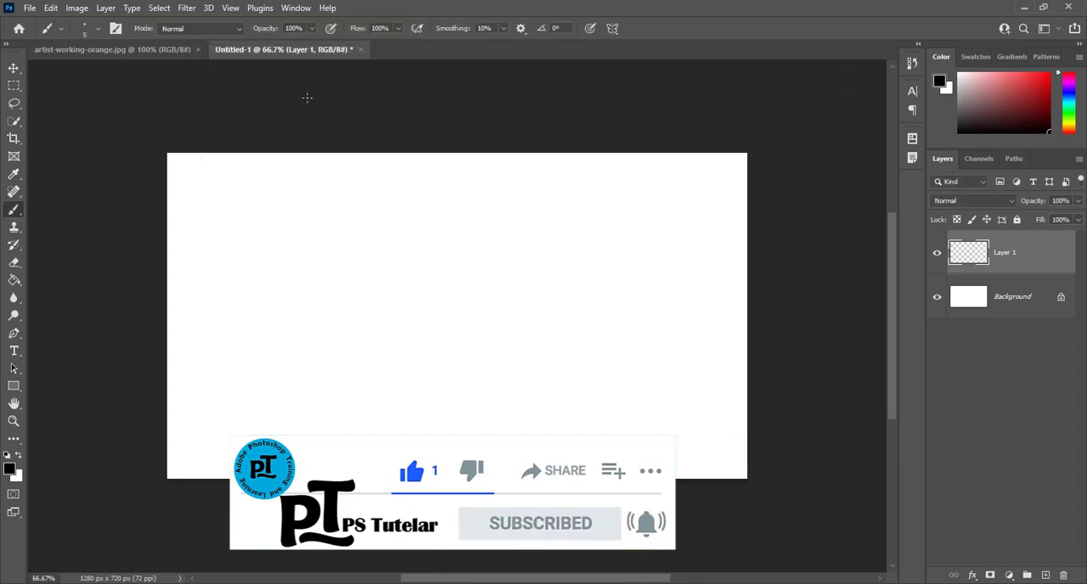